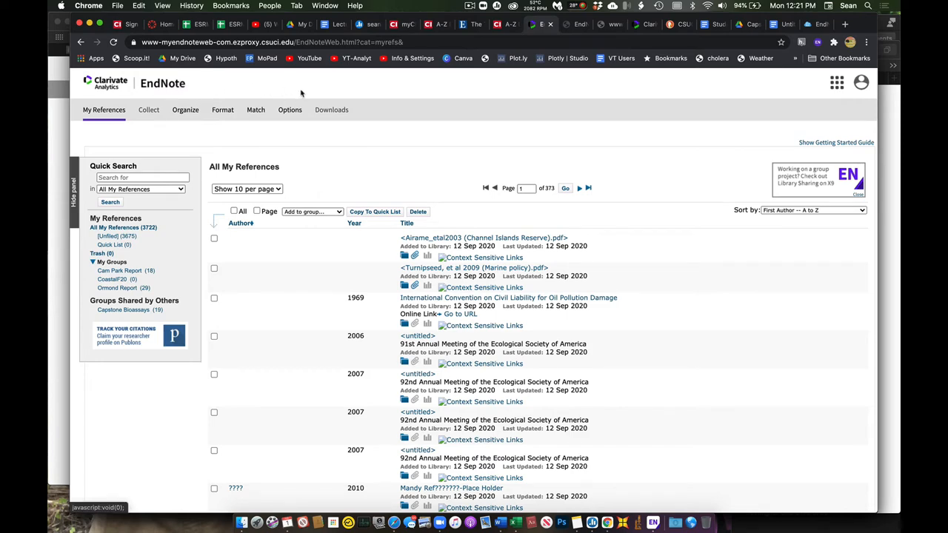
# Download the Macintosh Cite While You Write installer from the EndNote Online Downloads page
pyautogui.click(331, 109)
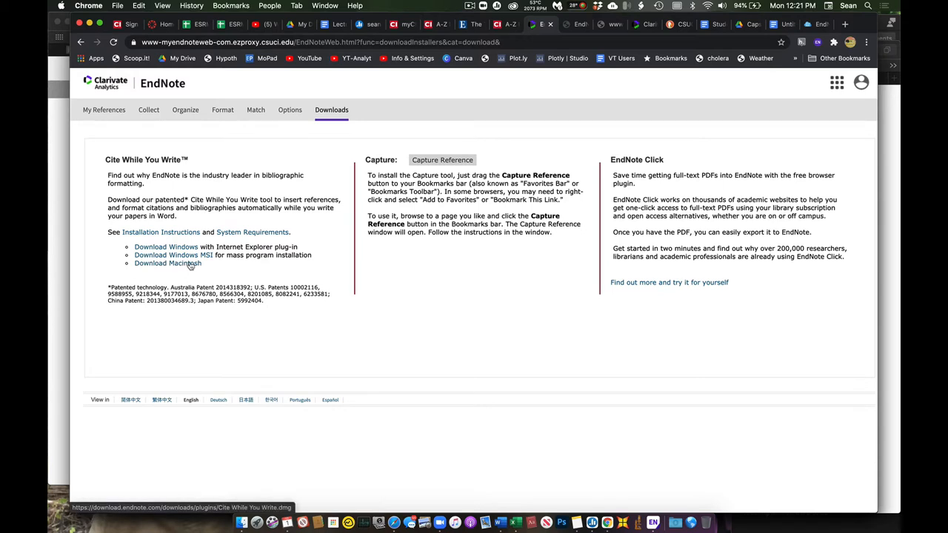
pyautogui.moveTo(184, 250)
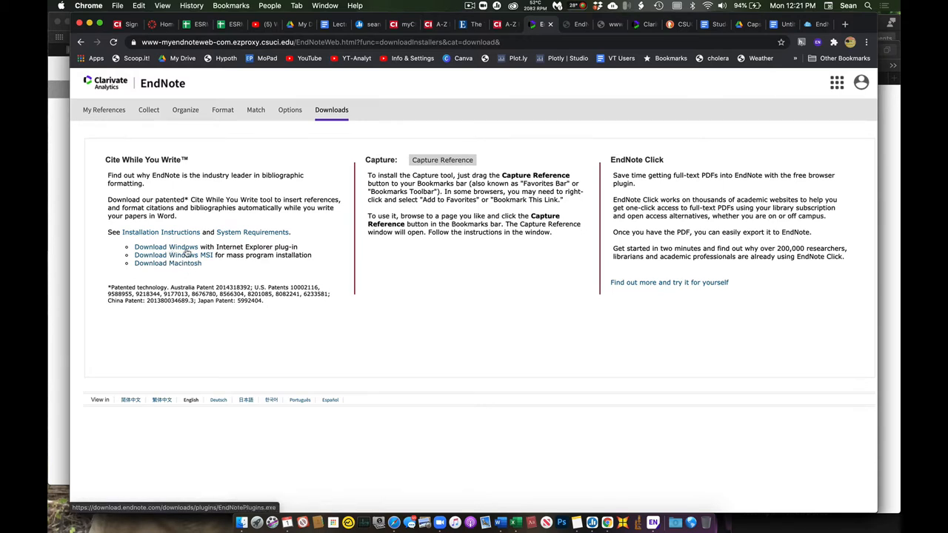
pyautogui.moveTo(160, 232)
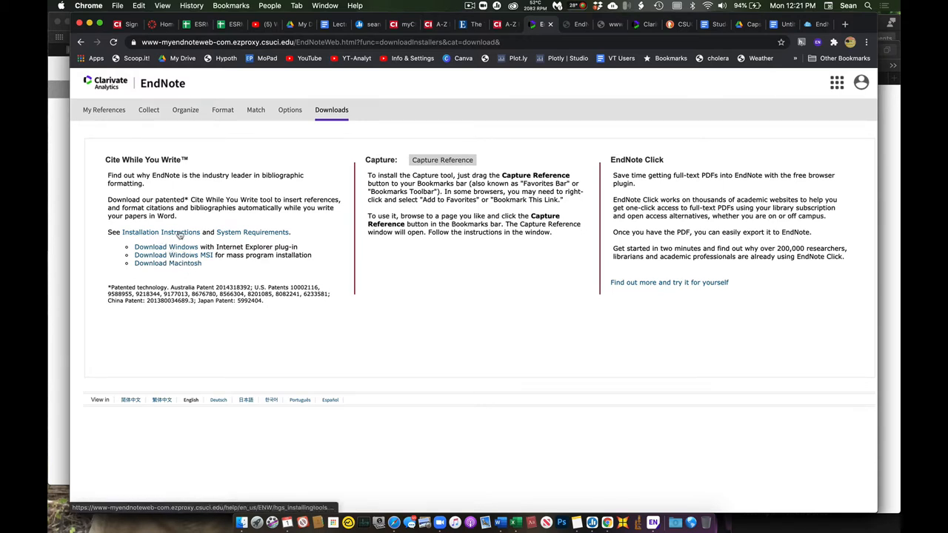
pyautogui.moveTo(168, 263)
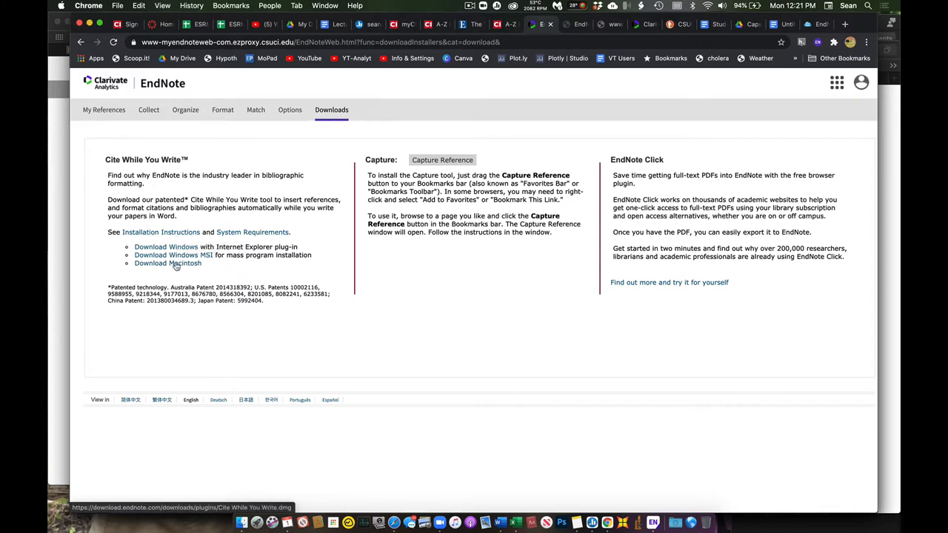
pyautogui.click(167, 263)
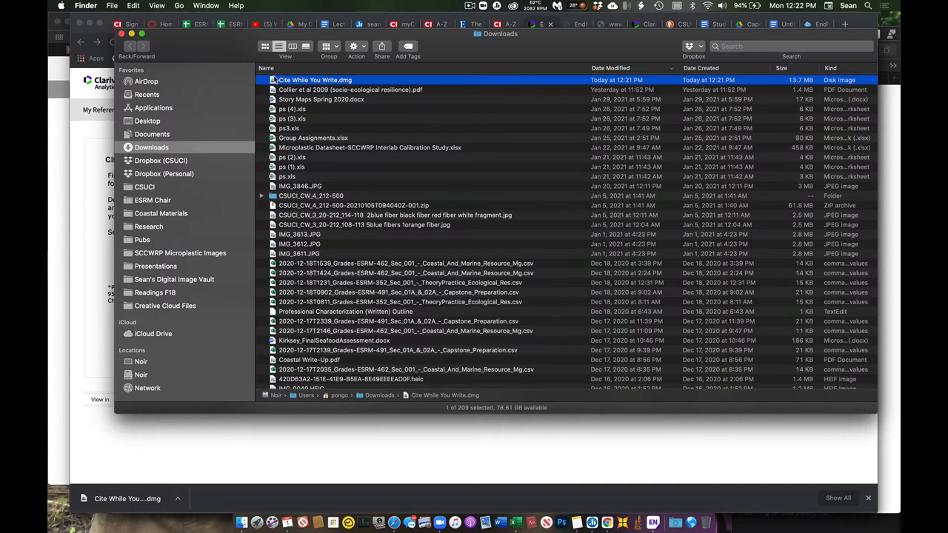
# Launch the Cite While You Write installer from the downloaded disk image and continue with Standard Installation
pyautogui.doubleClick(314, 80)
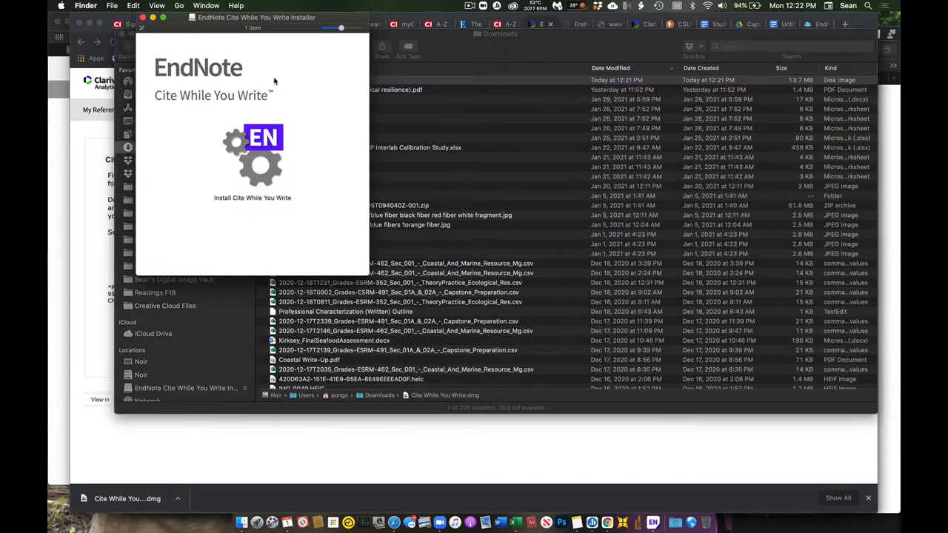
pyautogui.doubleClick(253, 152)
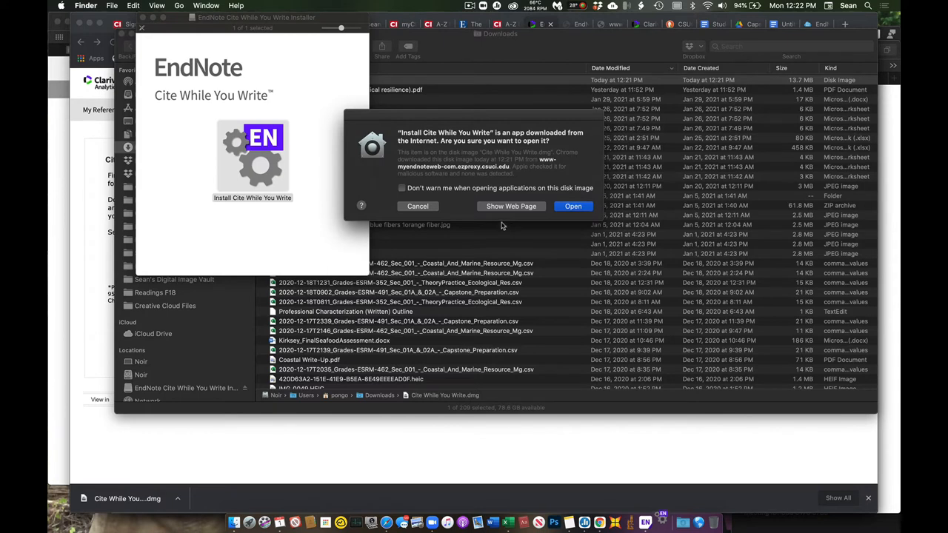
pyautogui.click(573, 206)
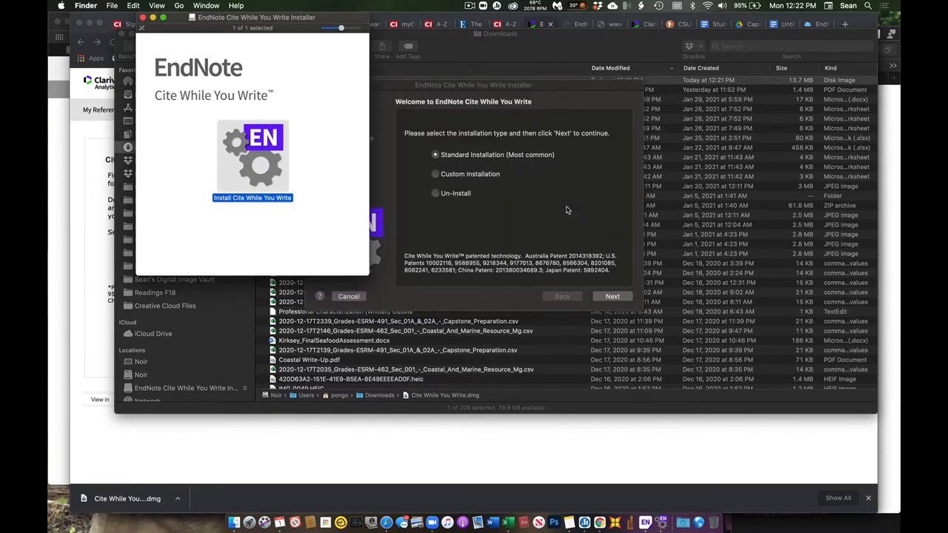
pyautogui.moveTo(528, 167)
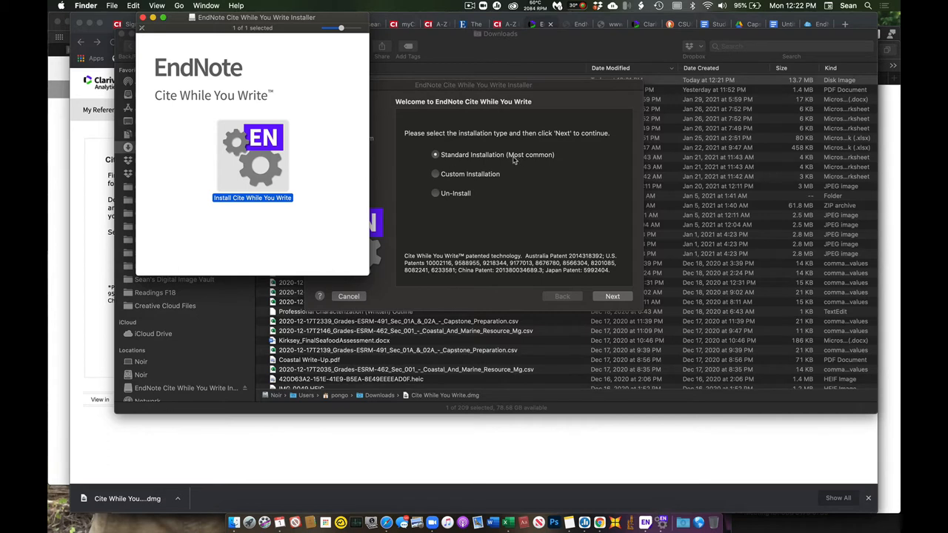
pyautogui.moveTo(448, 202)
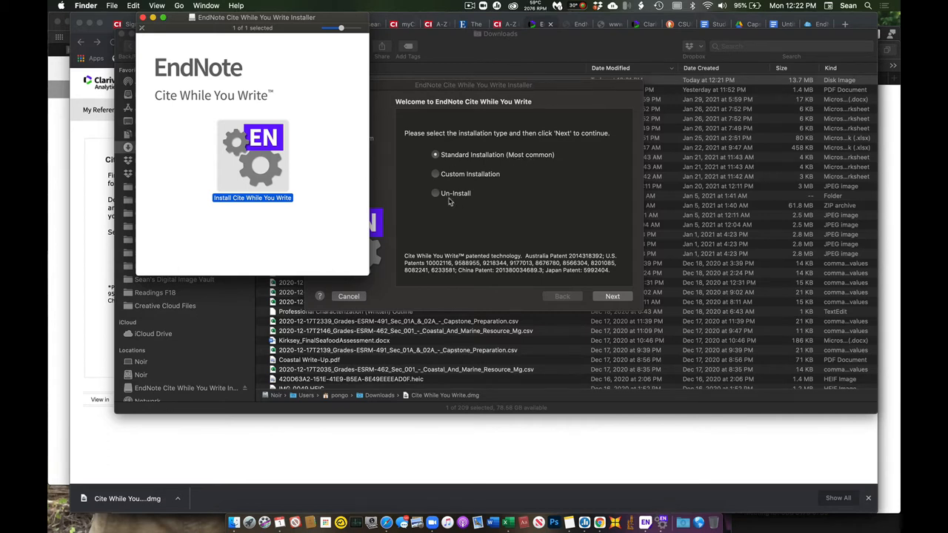
pyautogui.click(611, 297)
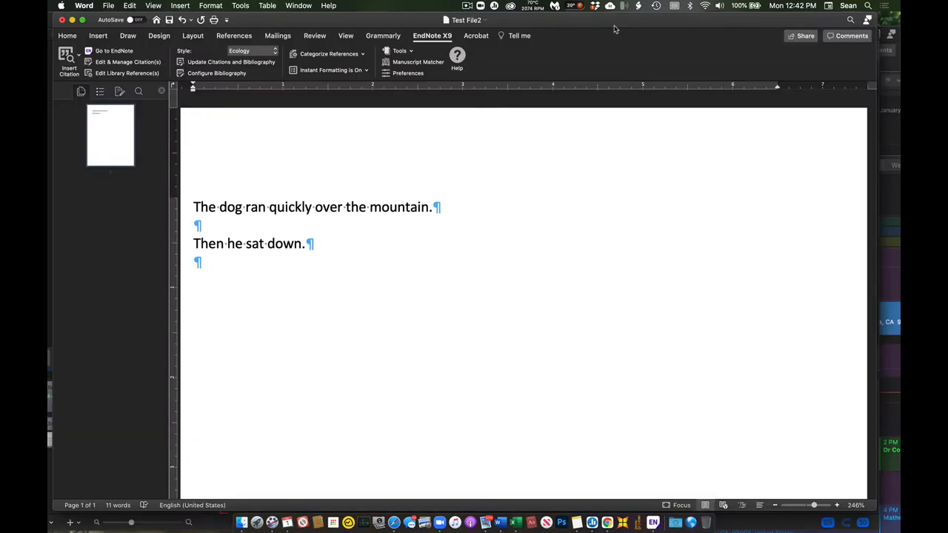
pyautogui.click(195, 225)
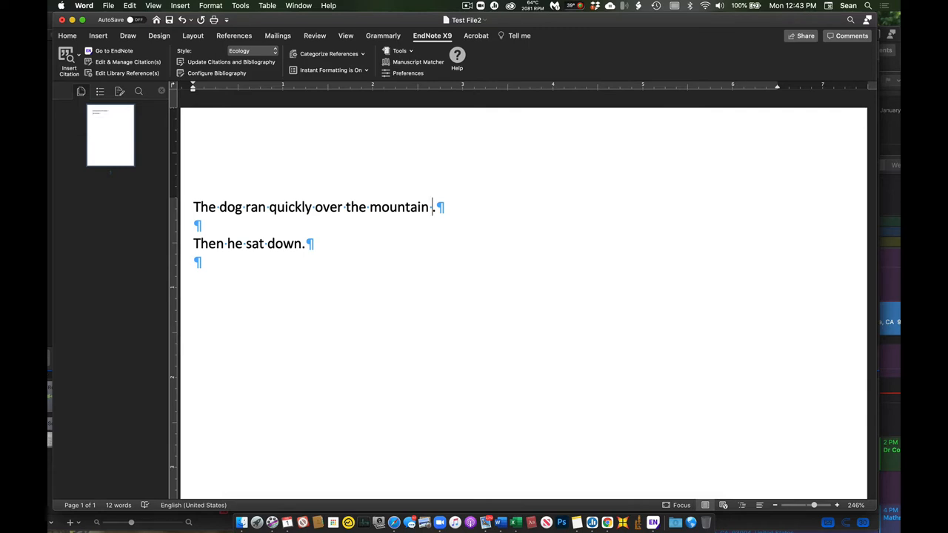
pyautogui.moveTo(95, 70)
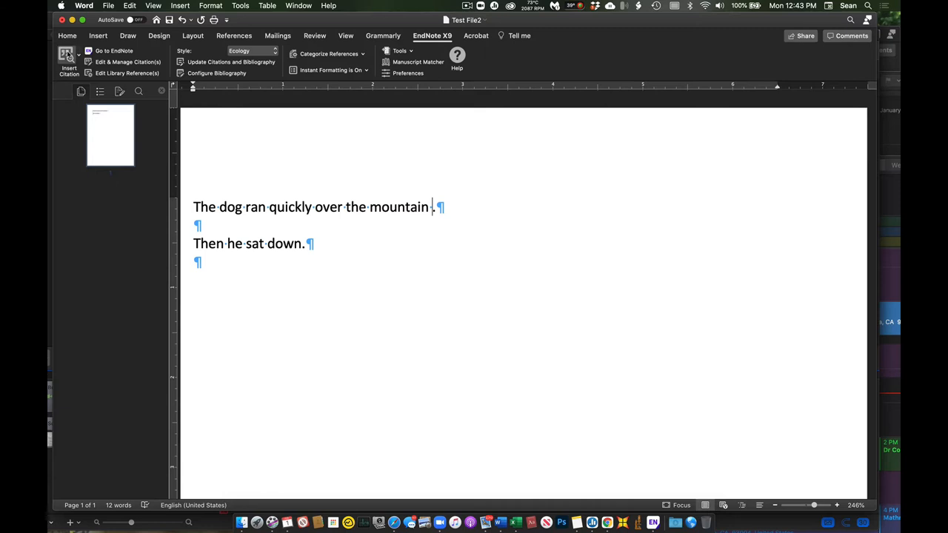
# Insert the Webber 1998 leopard shark reference as a citation through EndNote X9
pyautogui.click(69, 63)
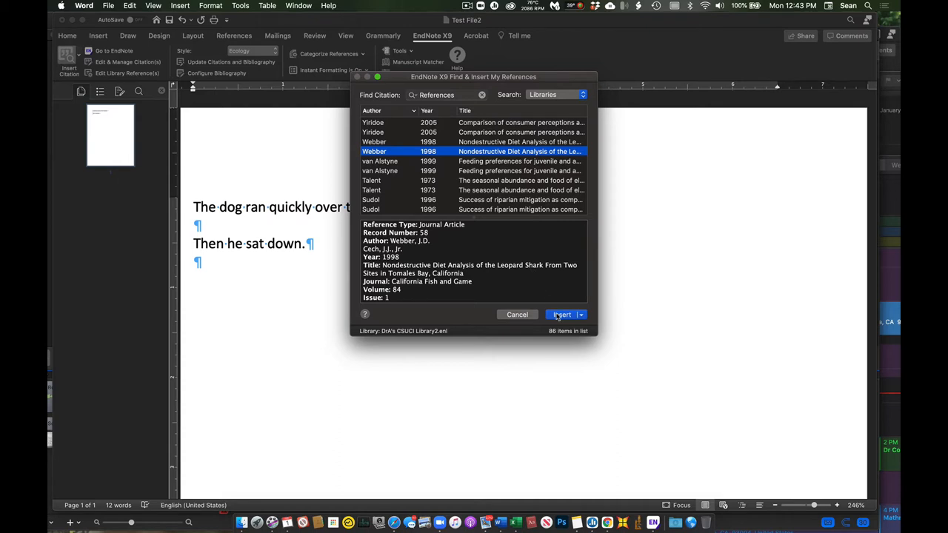
pyautogui.click(561, 314)
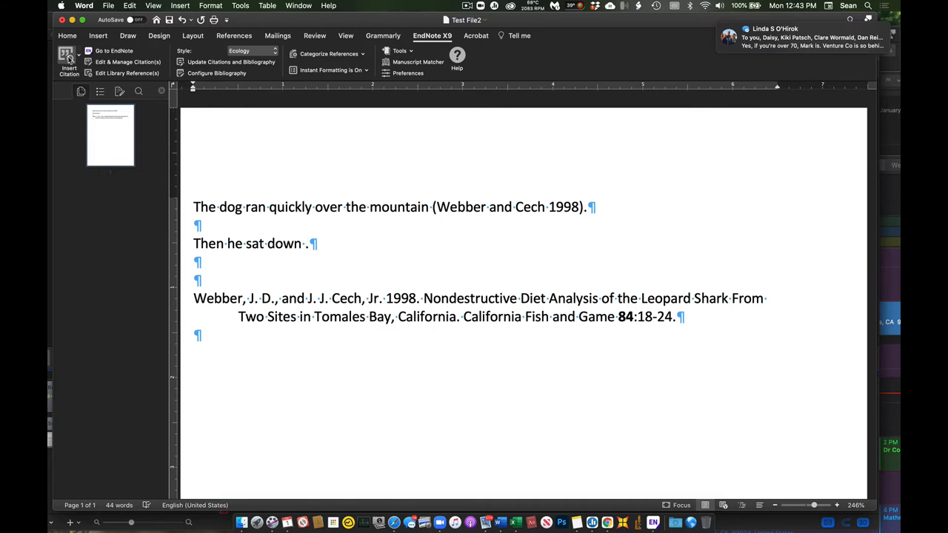
# Insert Kukowski 1972, van Alstyne 1999 and Levine 2000 together as citations
pyautogui.click(69, 62)
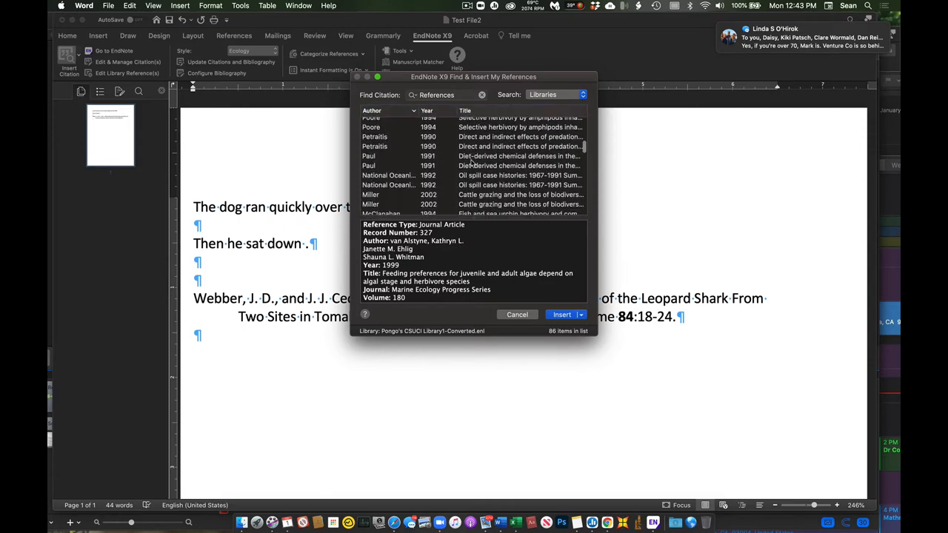
pyautogui.scroll(-3)
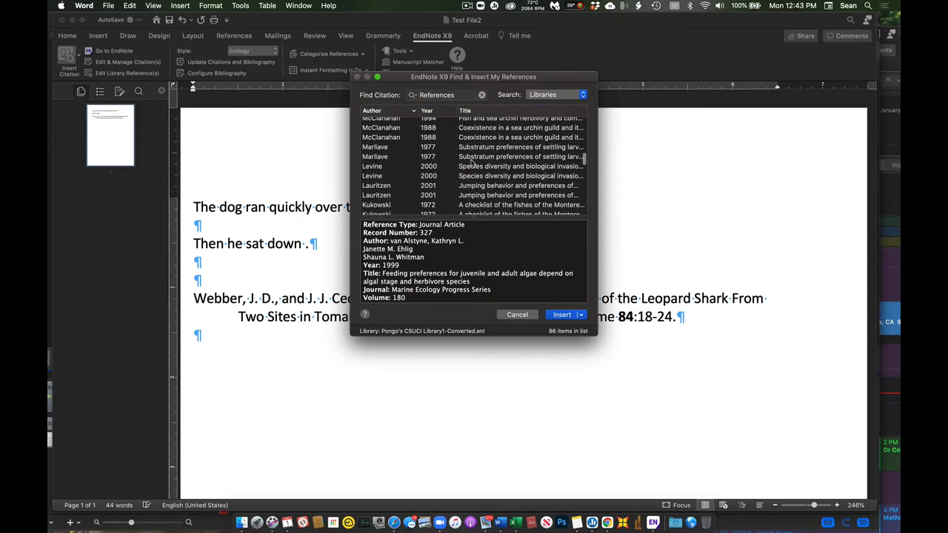
pyautogui.click(518, 166)
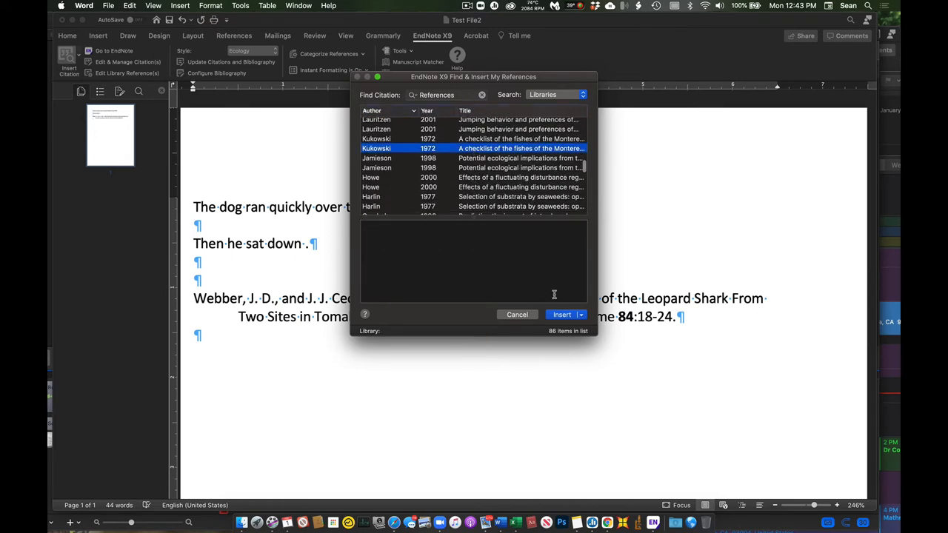
pyautogui.click(562, 314)
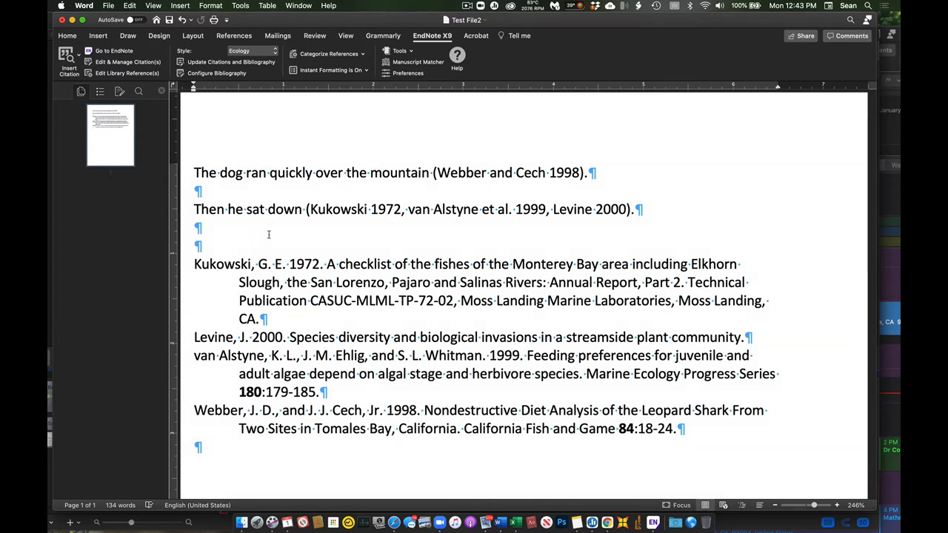
pyautogui.click(634, 209)
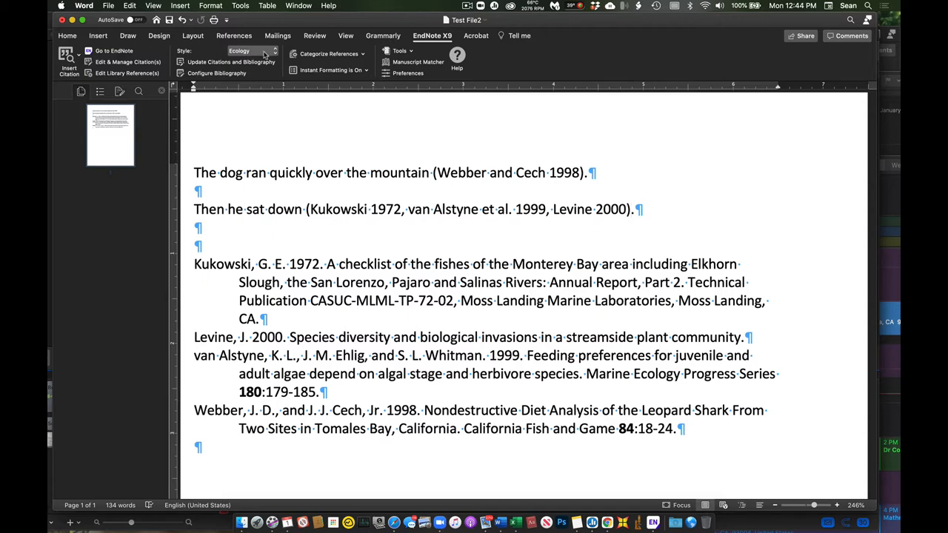
pyautogui.moveTo(251, 52)
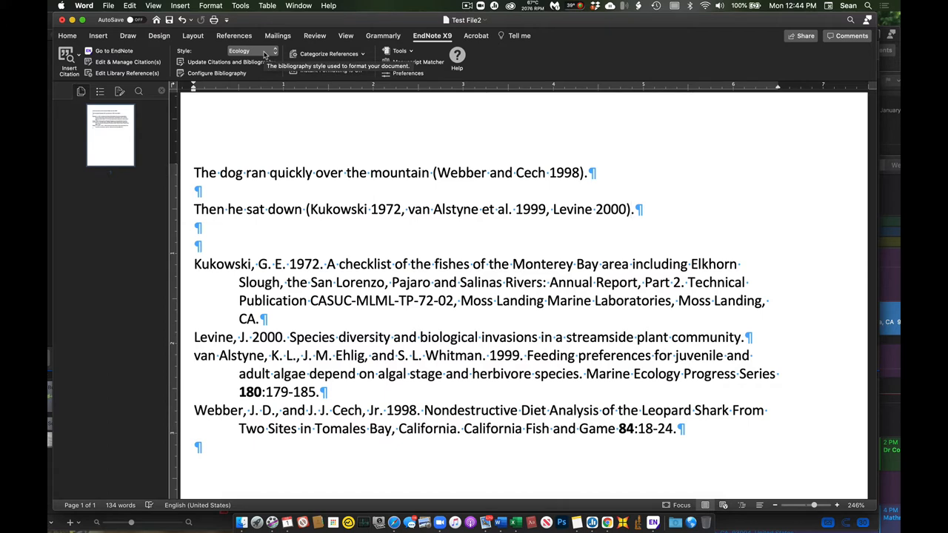
pyautogui.click(630, 209)
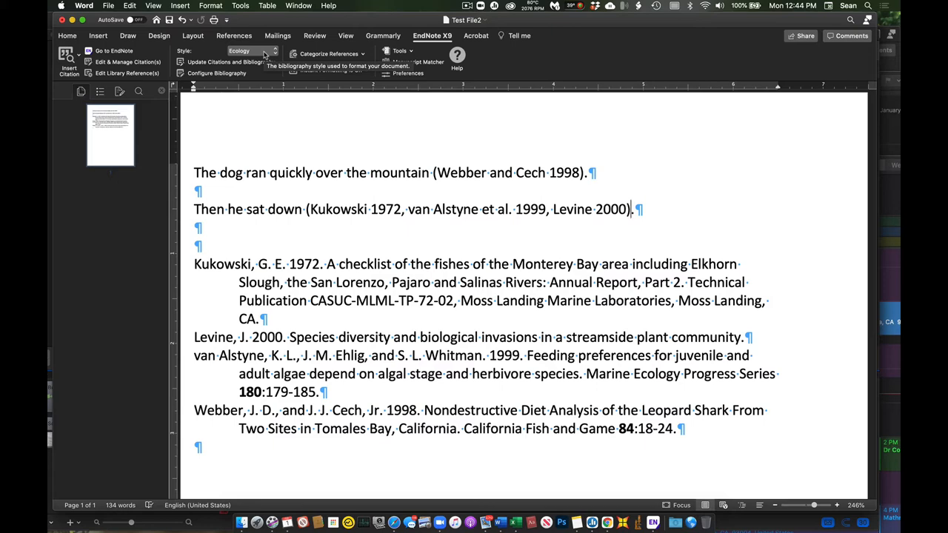
pyautogui.click(274, 50)
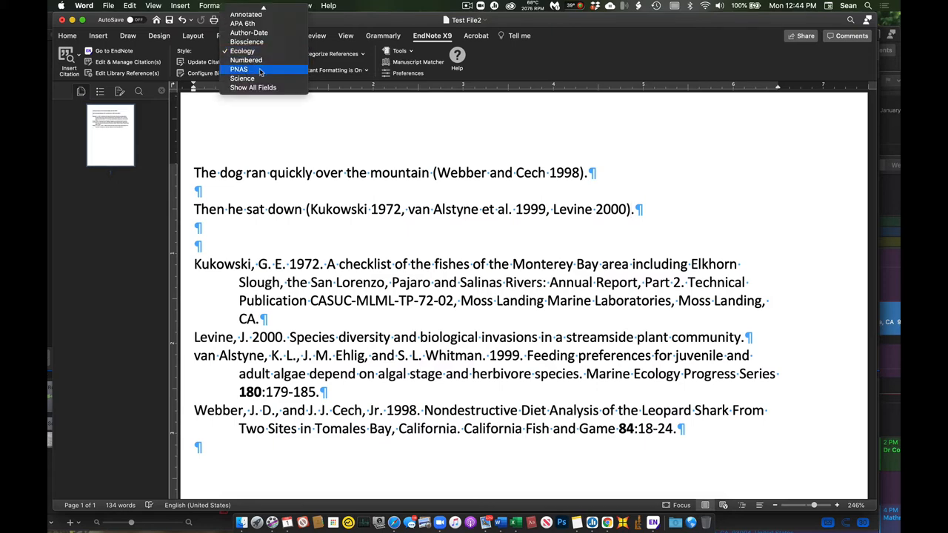
pyautogui.click(243, 79)
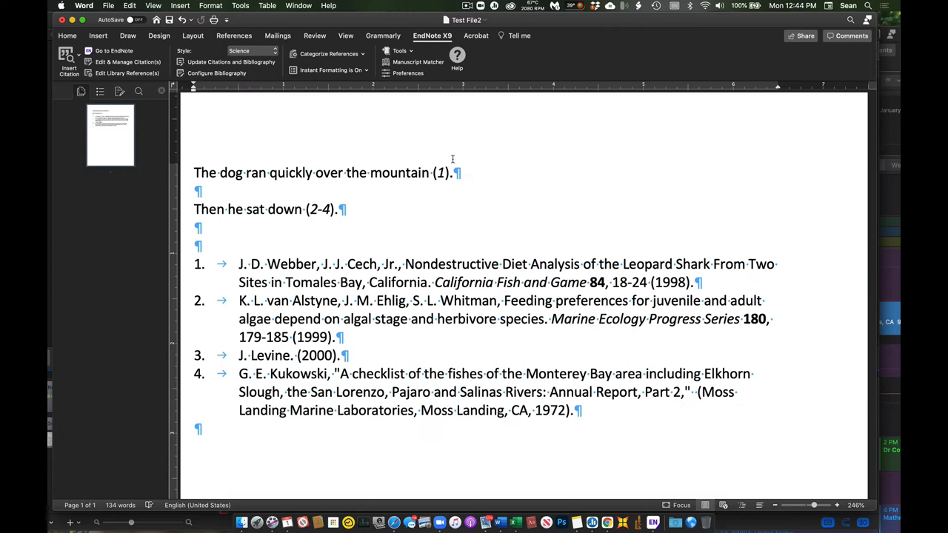
pyautogui.click(335, 209)
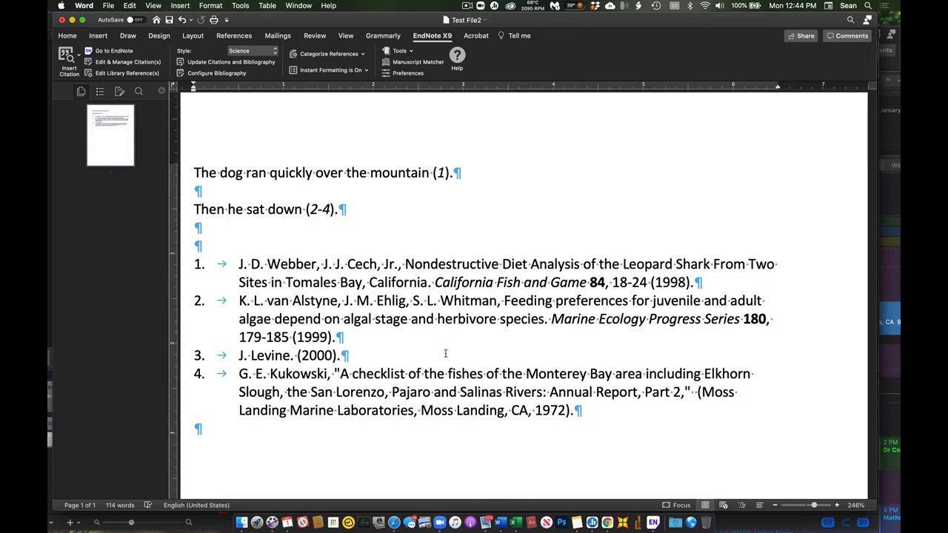
pyautogui.click(336, 209)
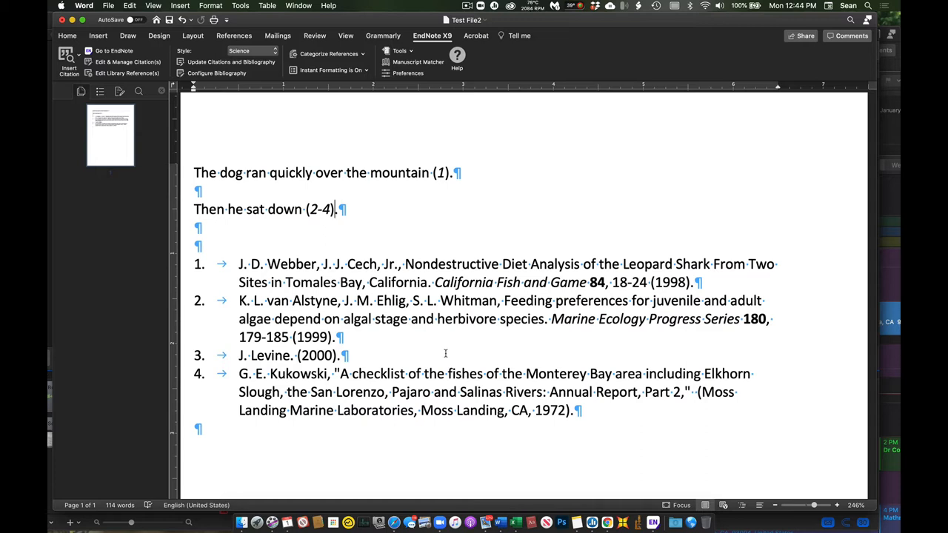
pyautogui.moveTo(433, 348)
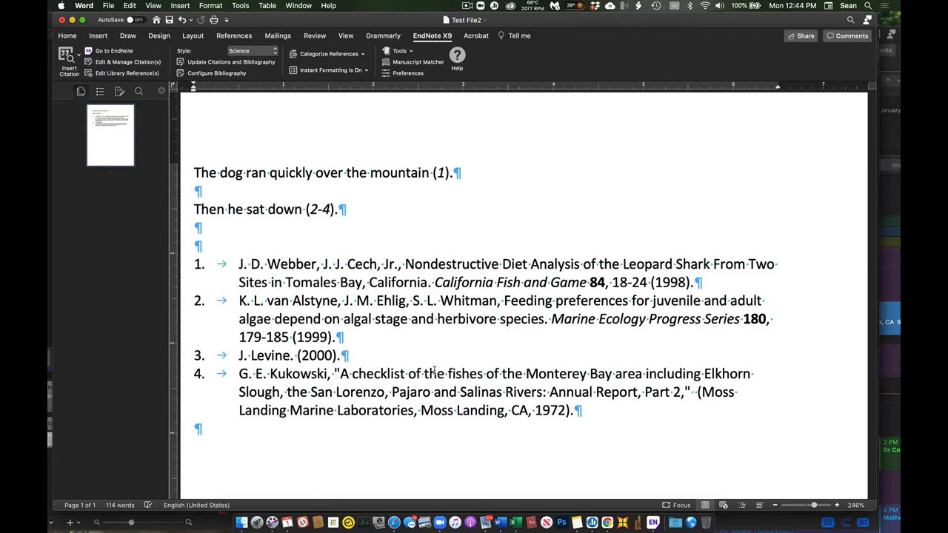
pyautogui.click(335, 209)
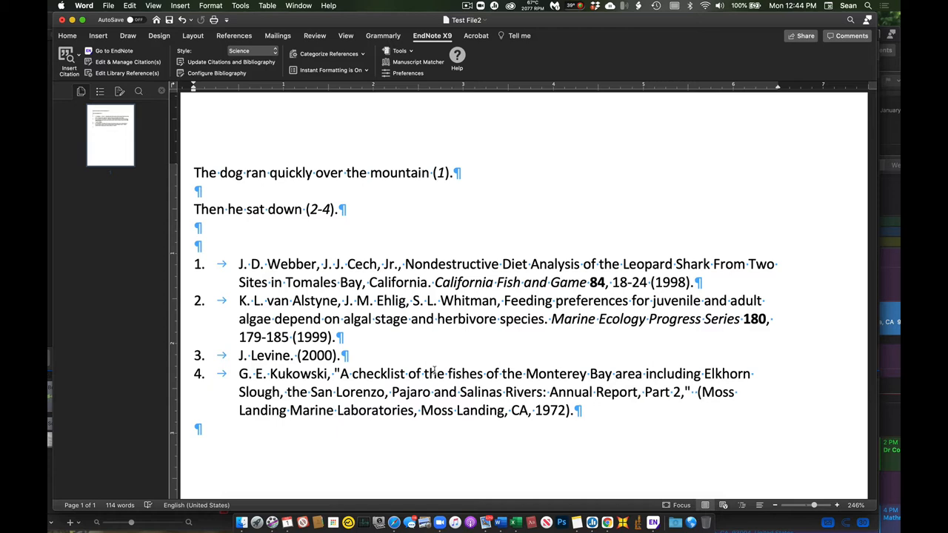
pyautogui.click(336, 210)
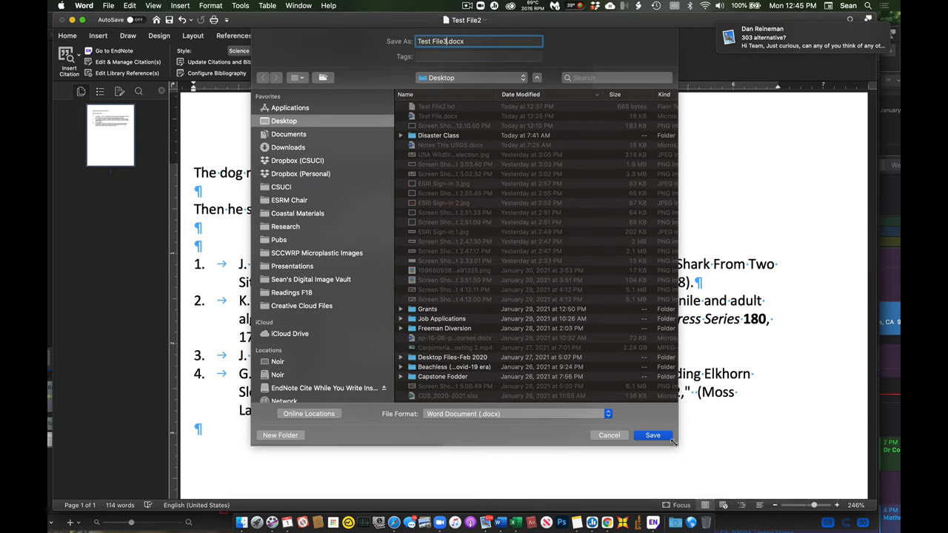
# Save the document to the Desktop as Test File3.docx in Word Document format
pyautogui.click(652, 435)
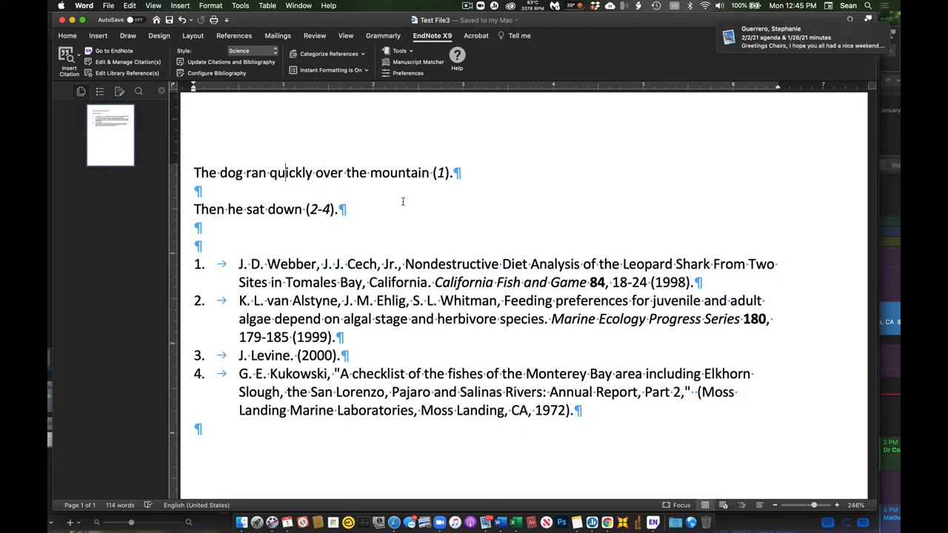
pyautogui.moveTo(447, 194)
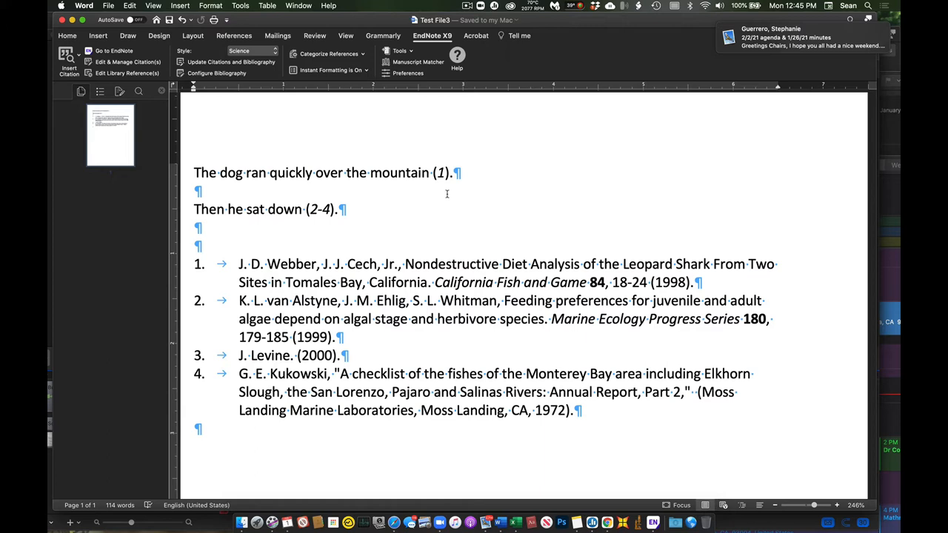
pyautogui.moveTo(448, 242)
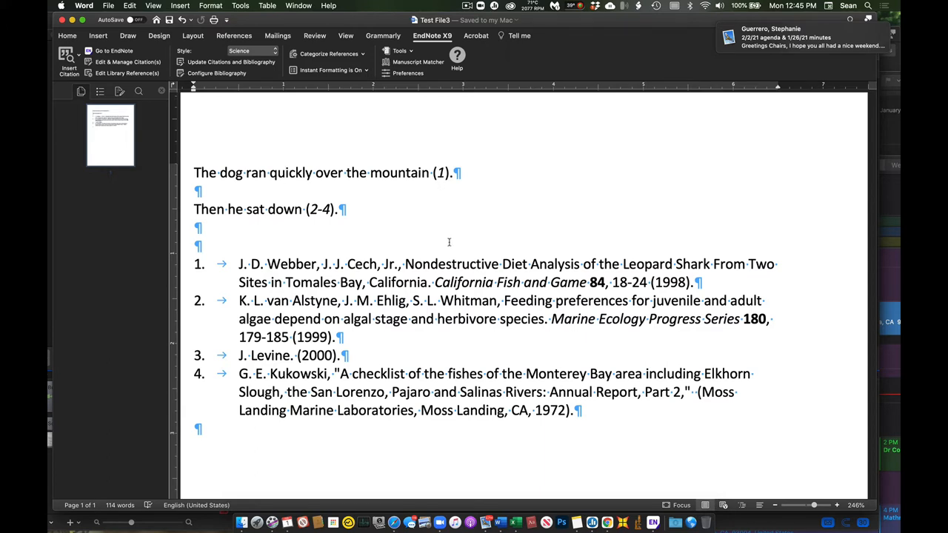
pyautogui.click(286, 173)
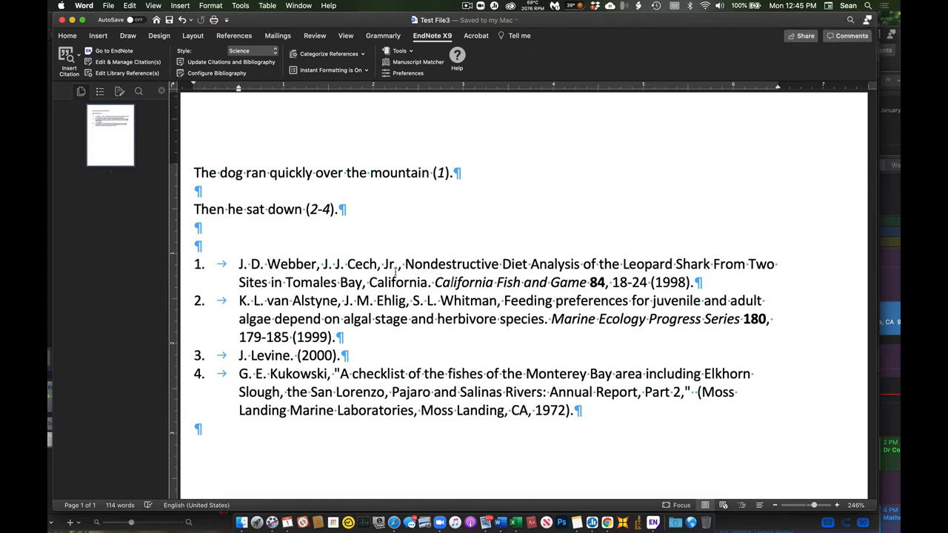
pyautogui.click(440, 173)
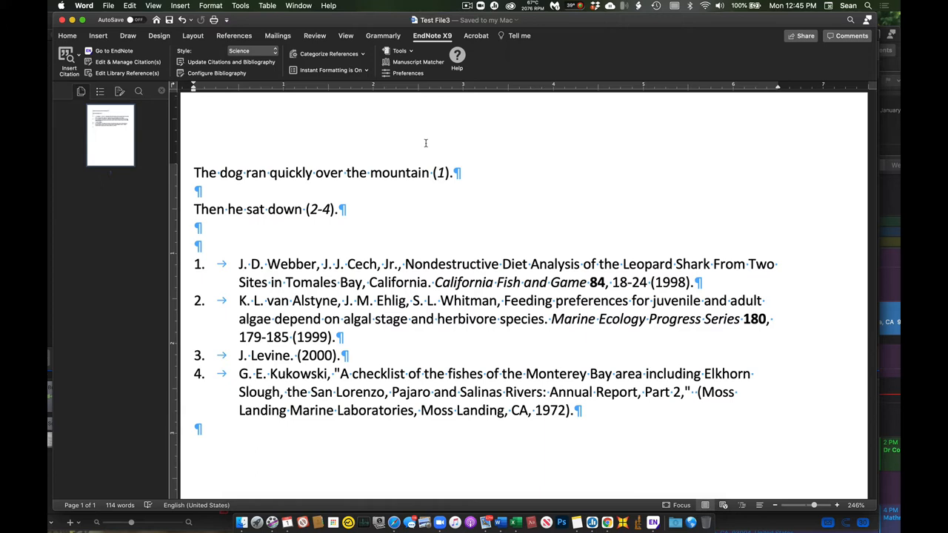
pyautogui.click(430, 172)
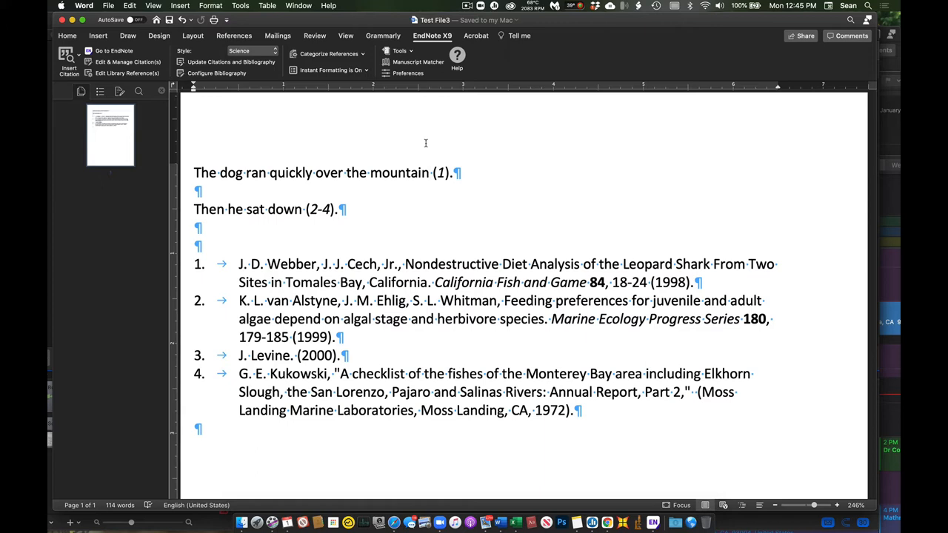
pyautogui.click(430, 173)
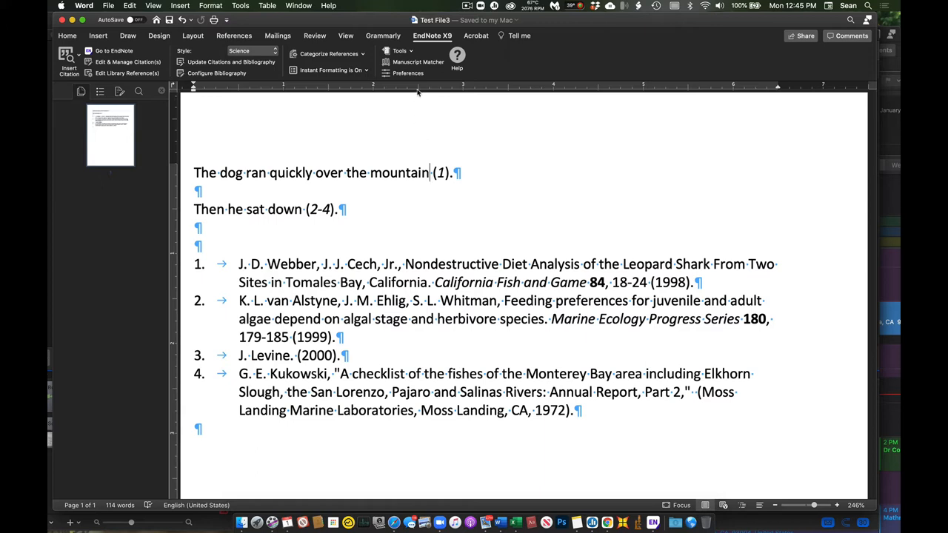
pyautogui.moveTo(429, 89)
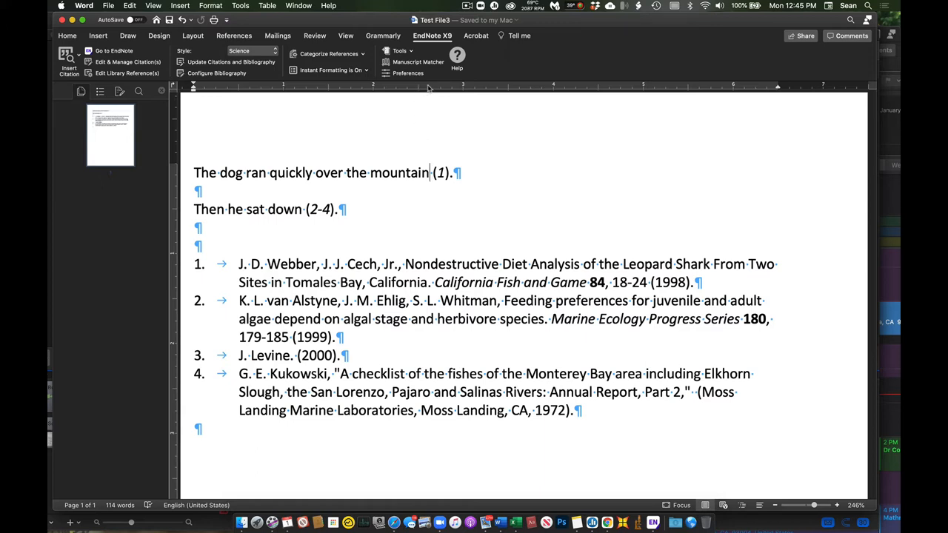
# Convert citations to unformatted codes, then undo to restore the formatted citations
pyautogui.click(399, 51)
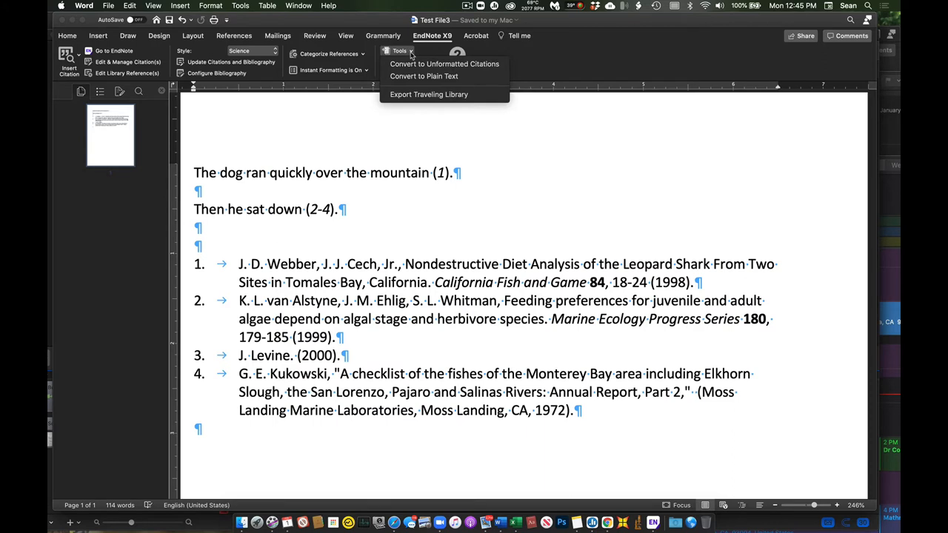
pyautogui.moveTo(444, 64)
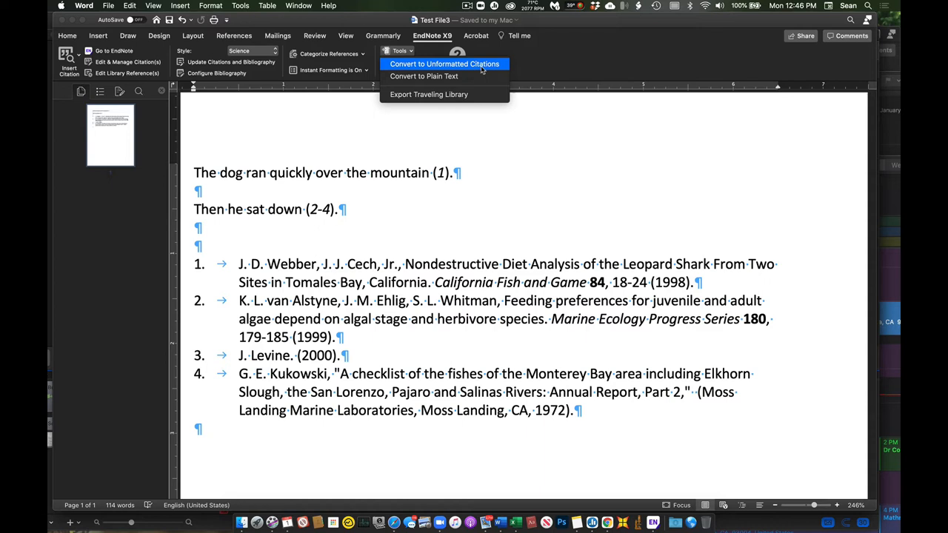
pyautogui.moveTo(424, 76)
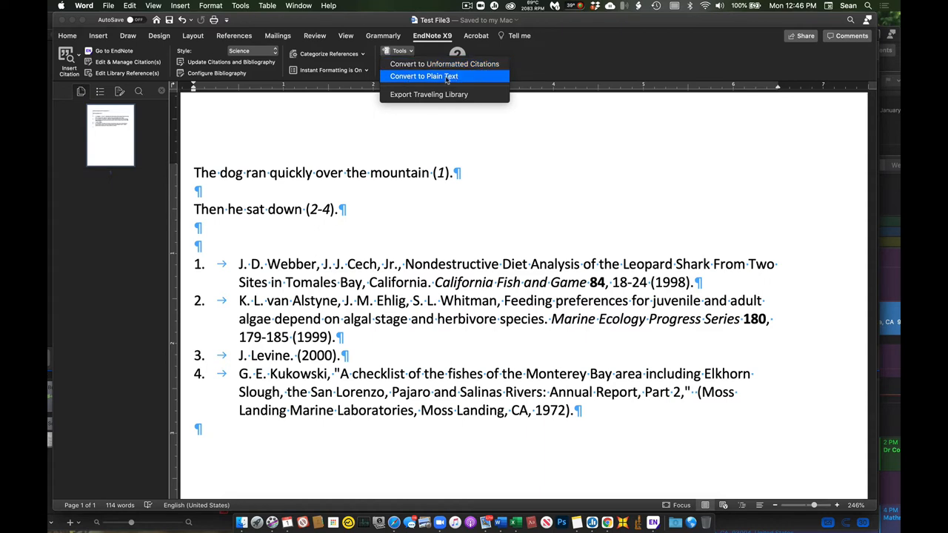
pyautogui.click(424, 76)
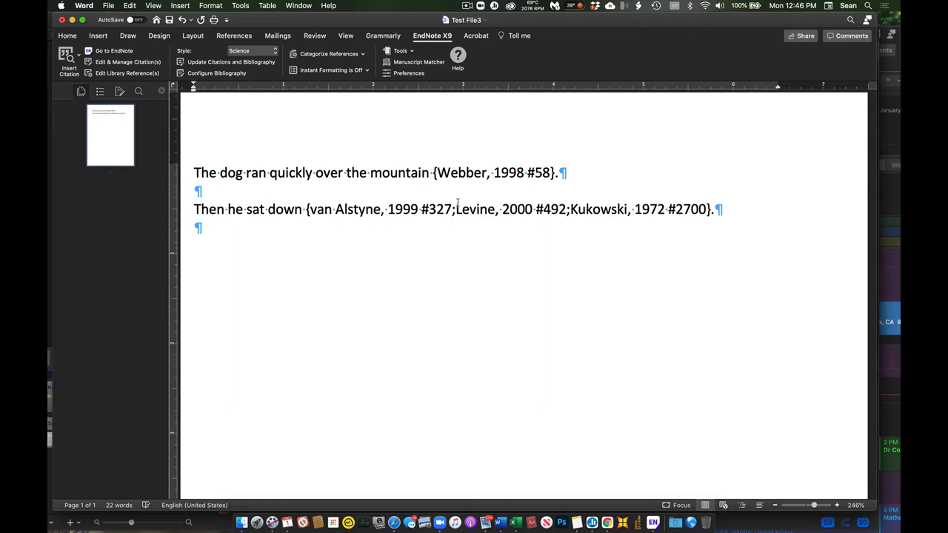
pyautogui.click(231, 62)
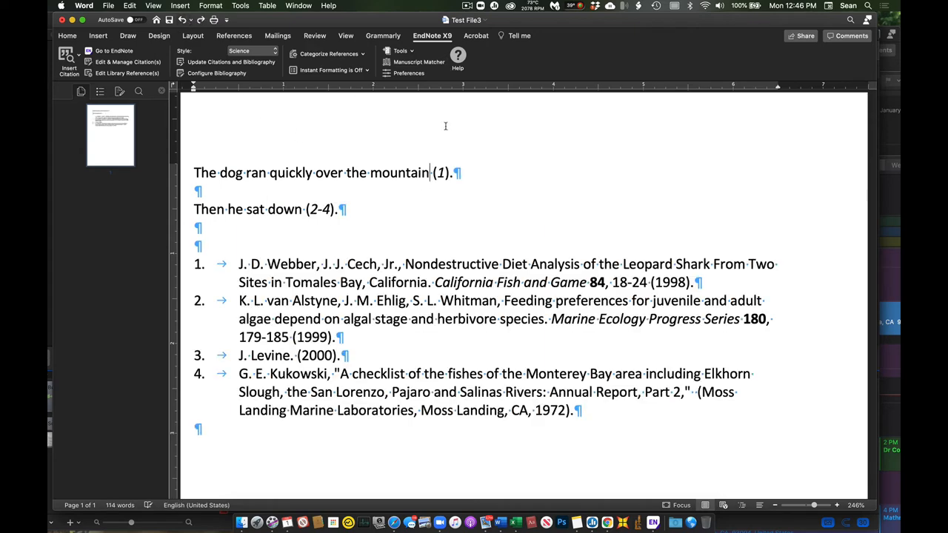
# Create a plain-text copy of the document without EndNote field markers
pyautogui.click(399, 50)
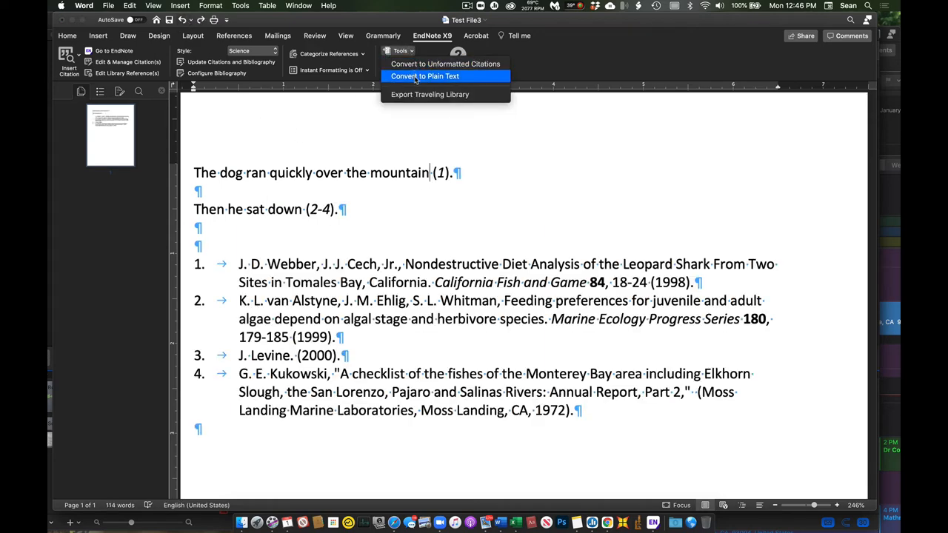
pyautogui.click(425, 76)
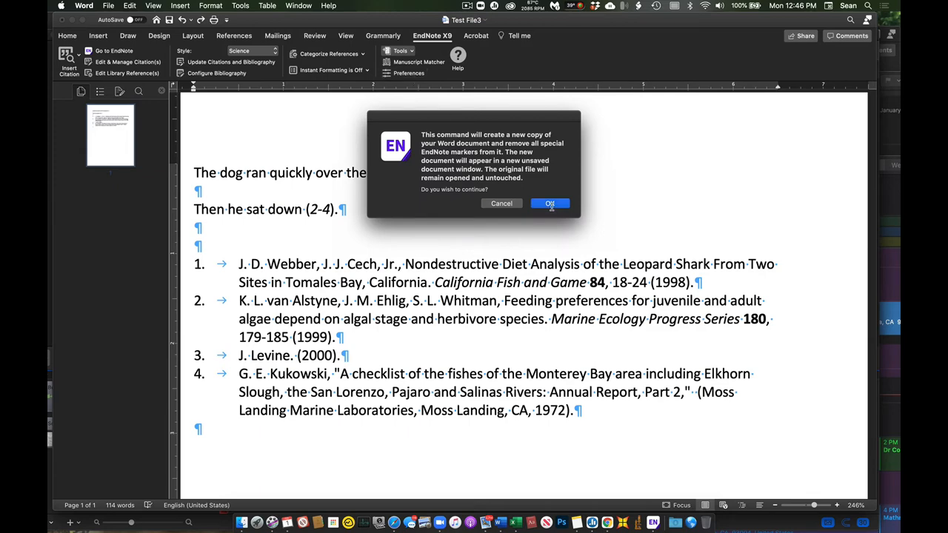
pyautogui.click(550, 204)
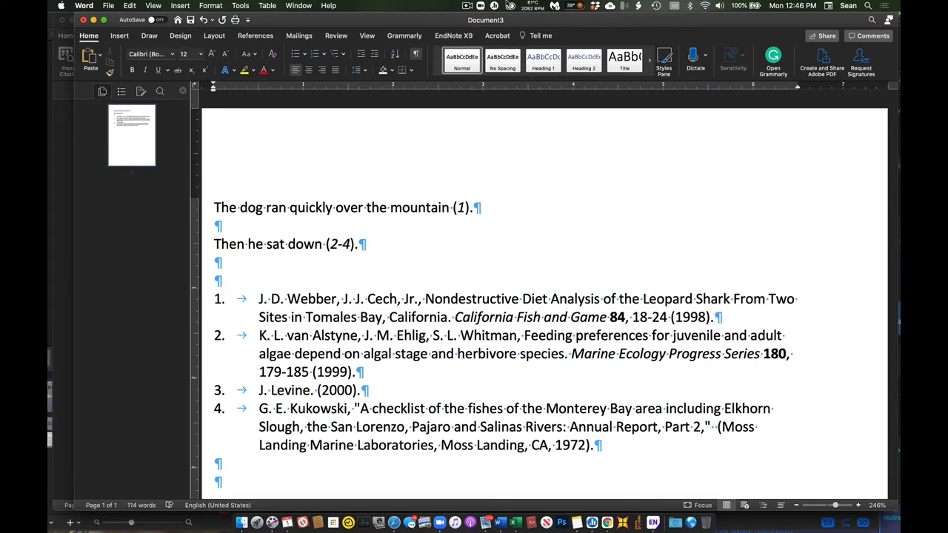
# Save the copy to the Desktop under the suggested name 'The dog ran quickly over the mountain'
pyautogui.click(108, 5)
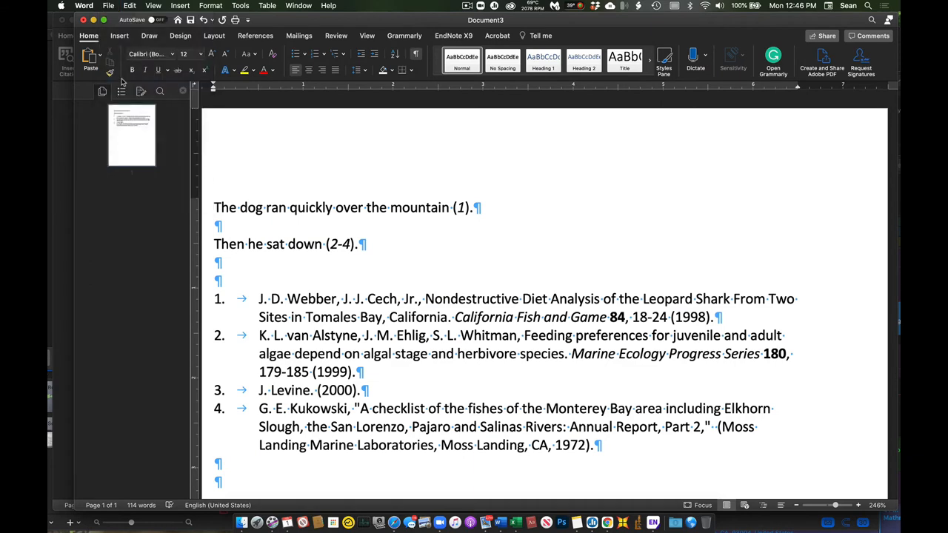
pyautogui.press('cmd+s')
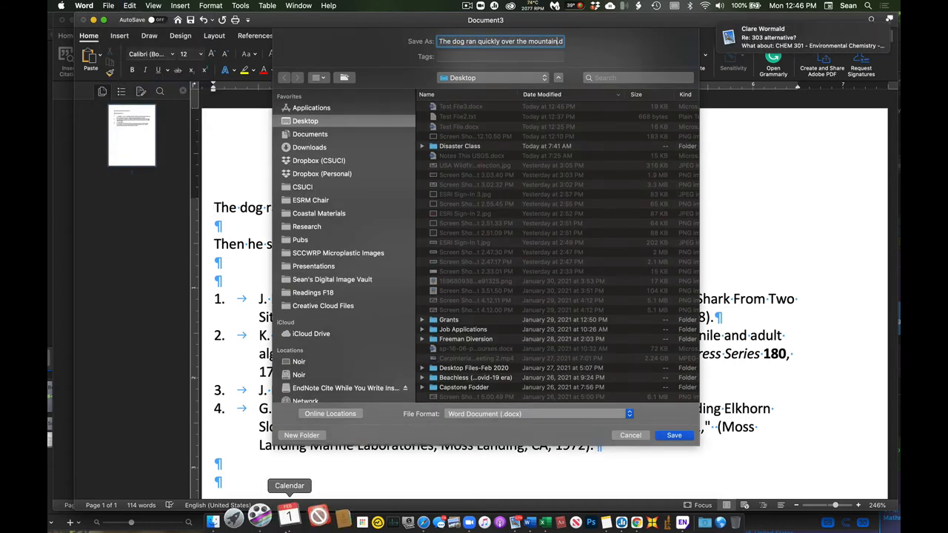
pyautogui.click(673, 435)
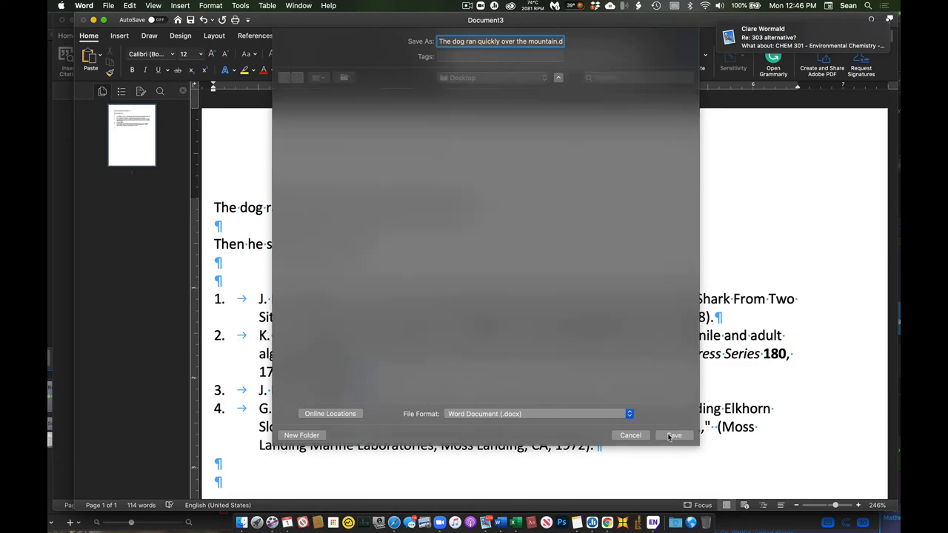
pyautogui.click(673, 435)
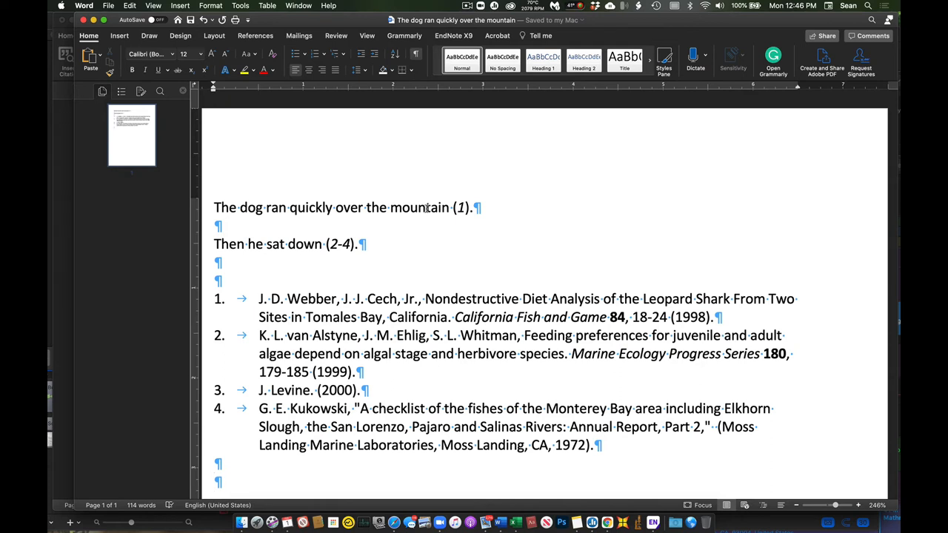
pyautogui.click(363, 207)
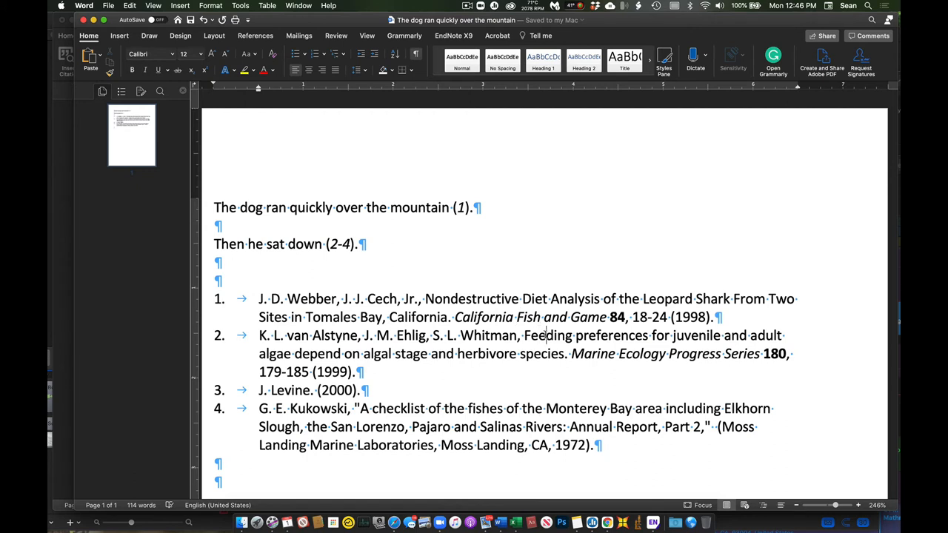
pyautogui.moveTo(546, 336)
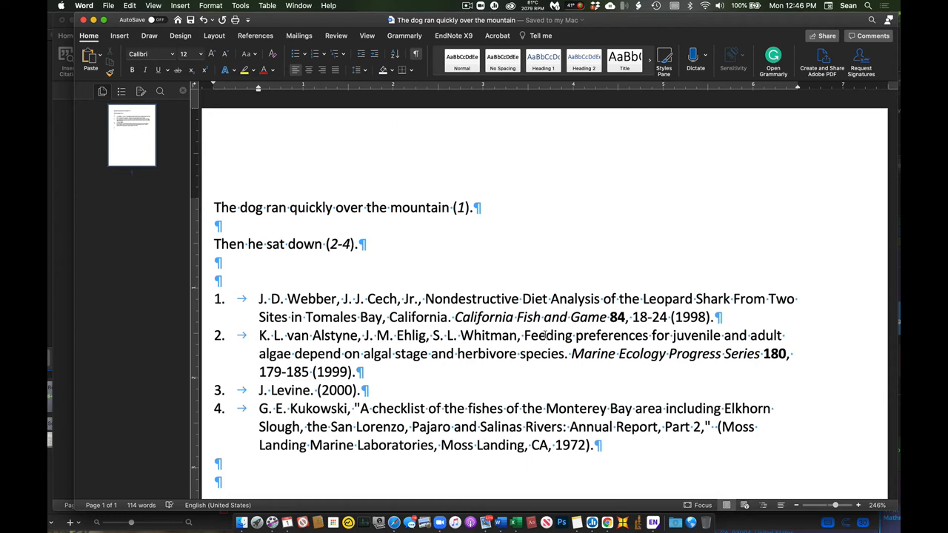
pyautogui.click(547, 336)
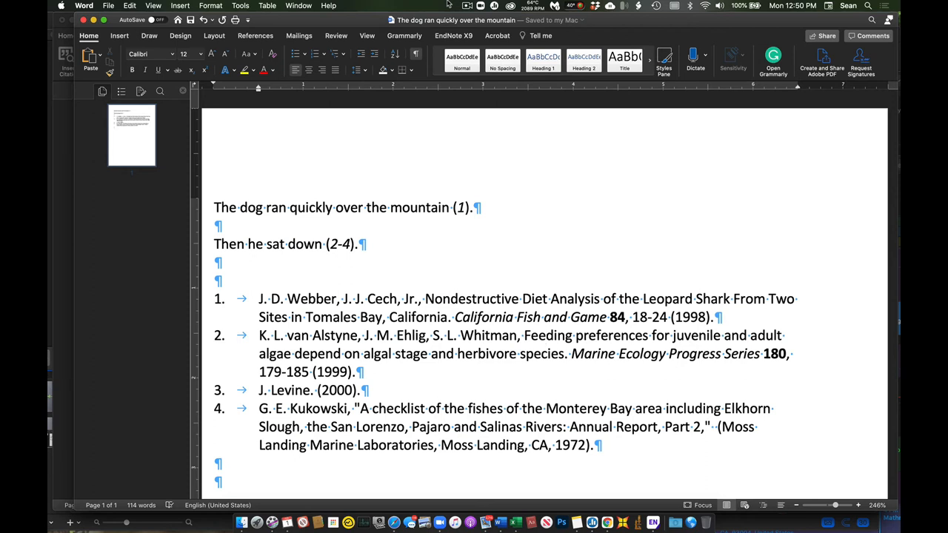
pyautogui.click(546, 336)
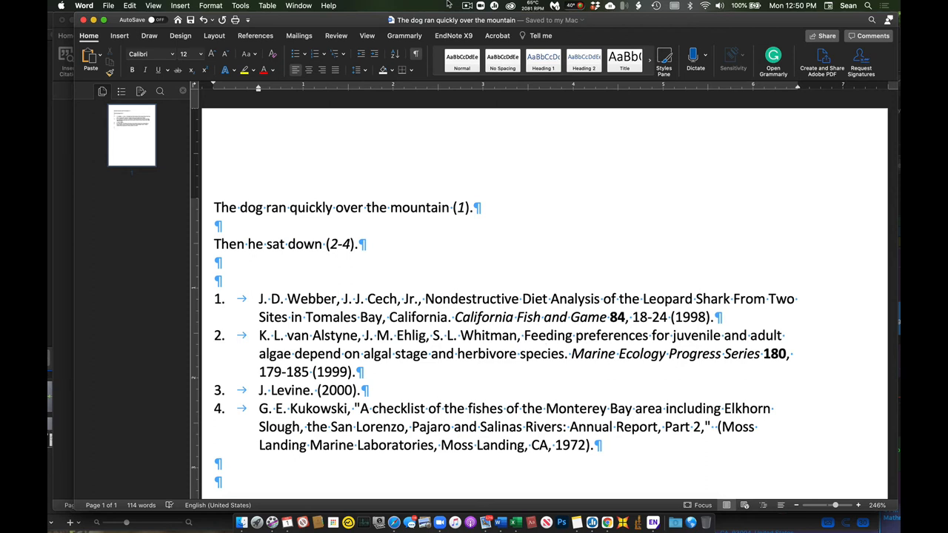
pyautogui.click(545, 335)
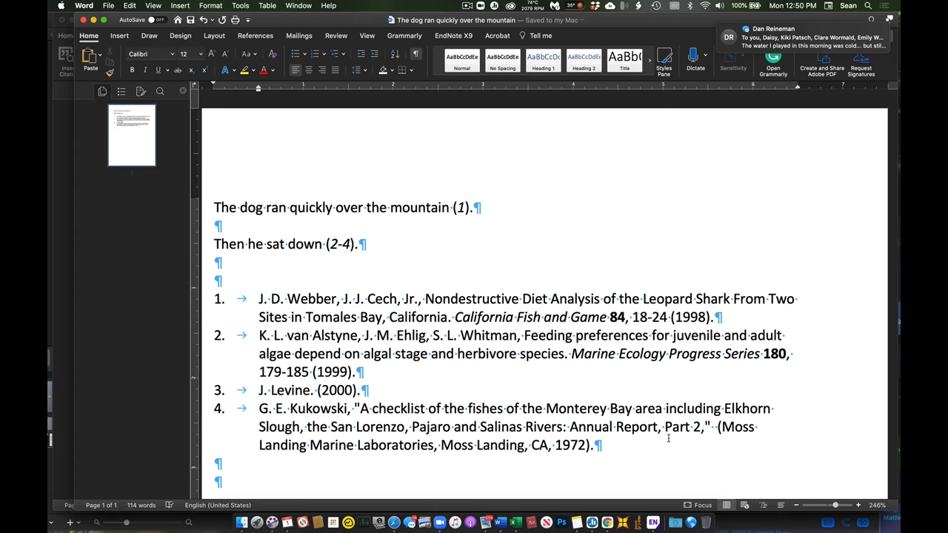
pyautogui.moveTo(605, 513)
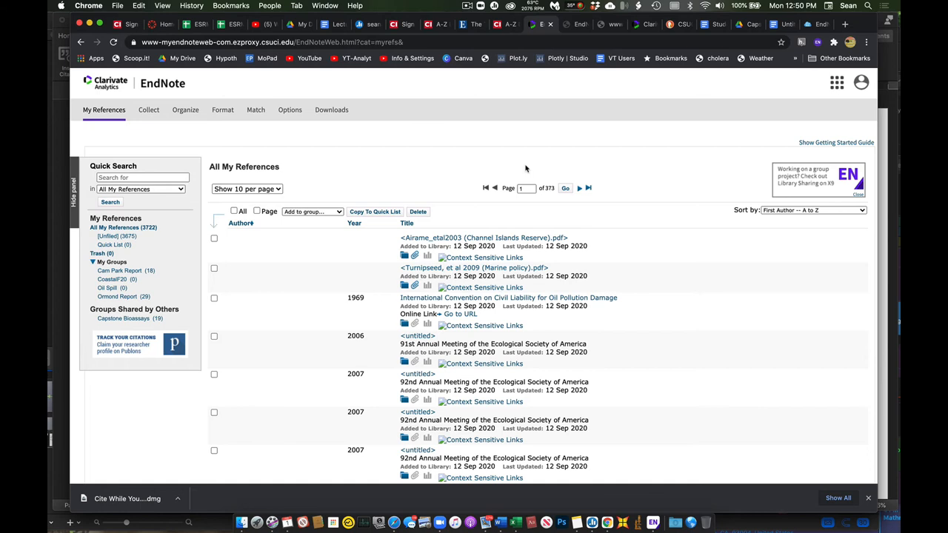
# Add a new group named 'Capstone Test' under Manage My Groups
pyautogui.click(185, 110)
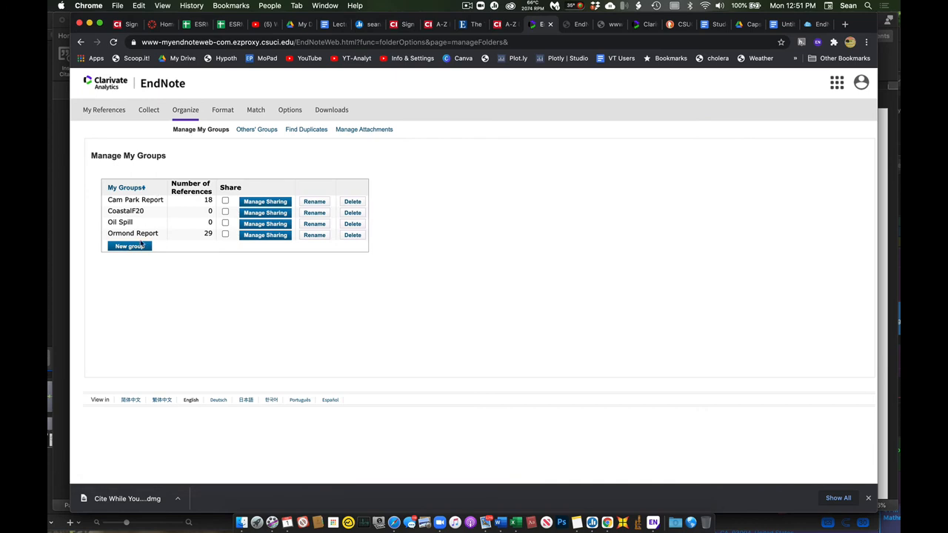
pyautogui.click(129, 246)
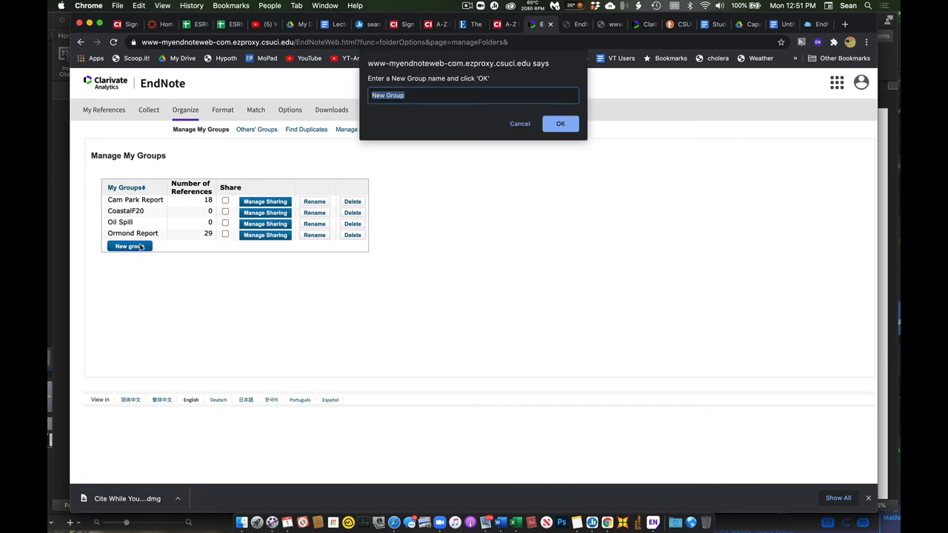
pyautogui.write('Capstone')
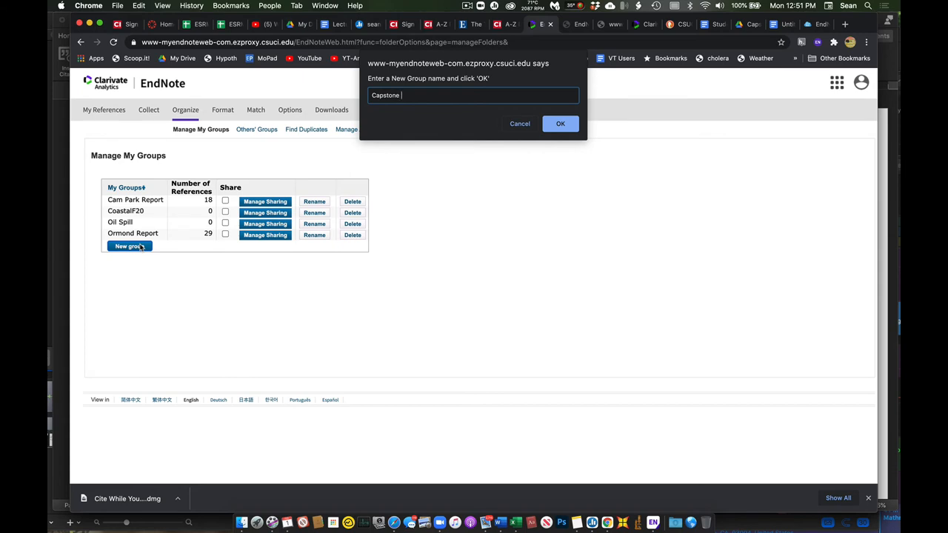
pyautogui.write('Test')
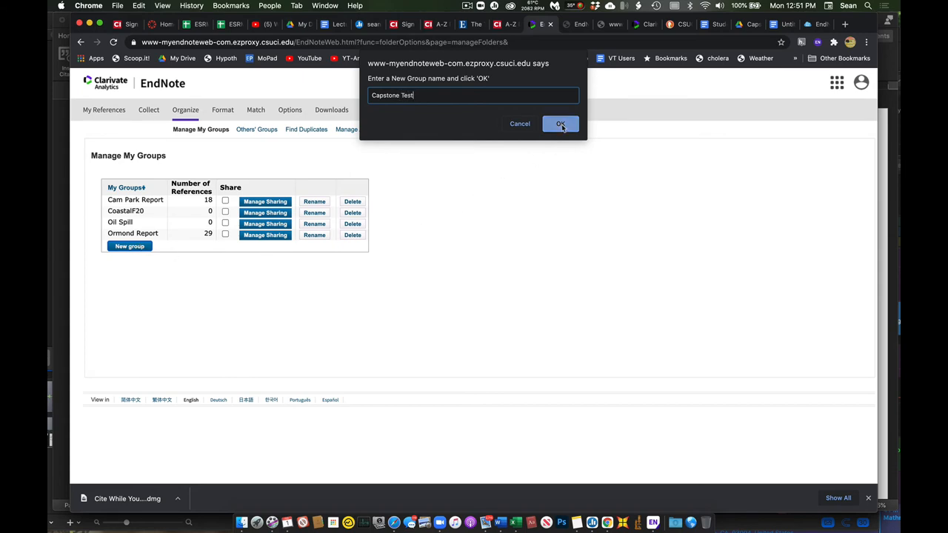
pyautogui.click(560, 124)
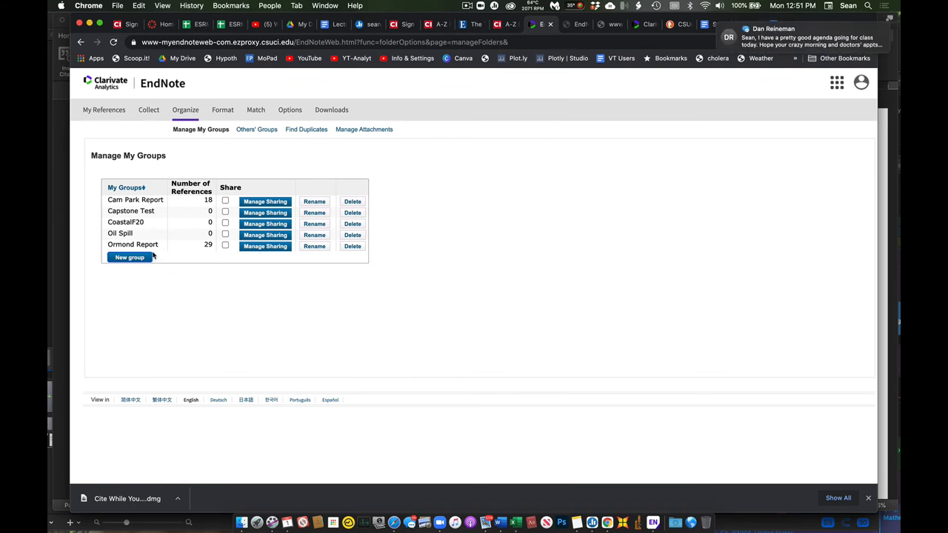
pyautogui.moveTo(151, 212)
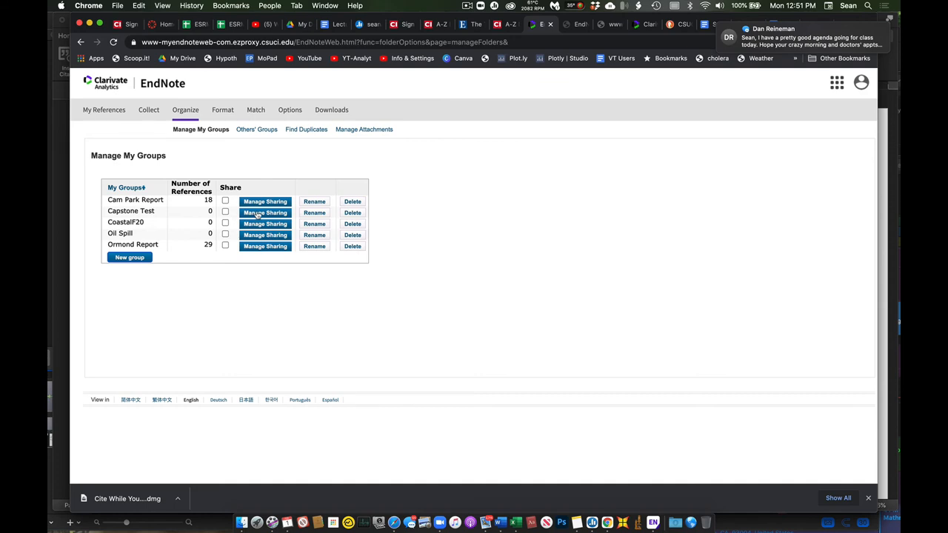
pyautogui.moveTo(266, 224)
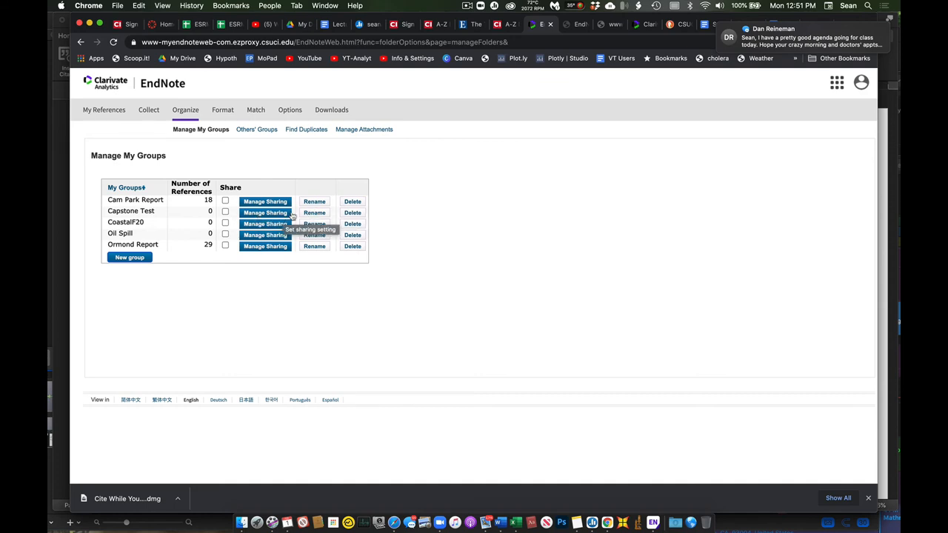
pyautogui.moveTo(314, 224)
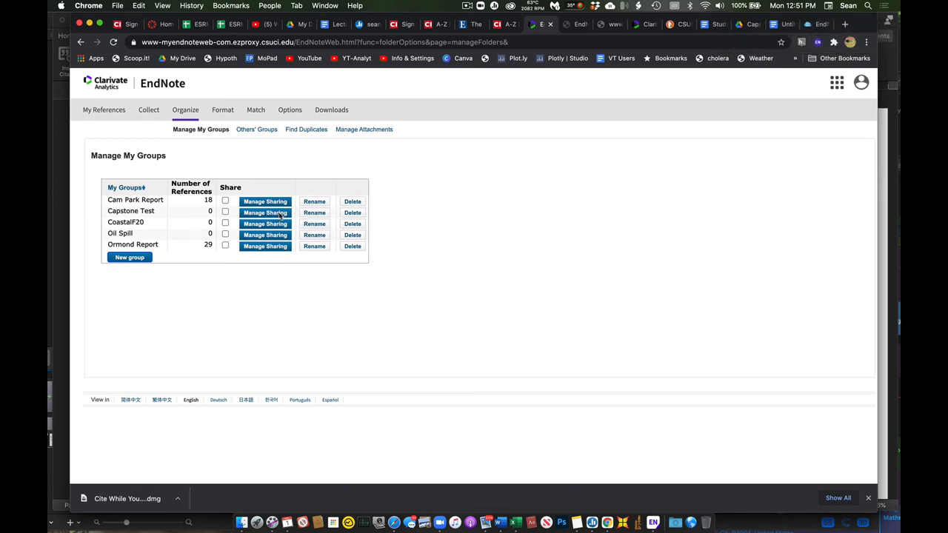
# Start sharing Capstone Test with Read & Write access, apply it, and close the window
pyautogui.click(265, 212)
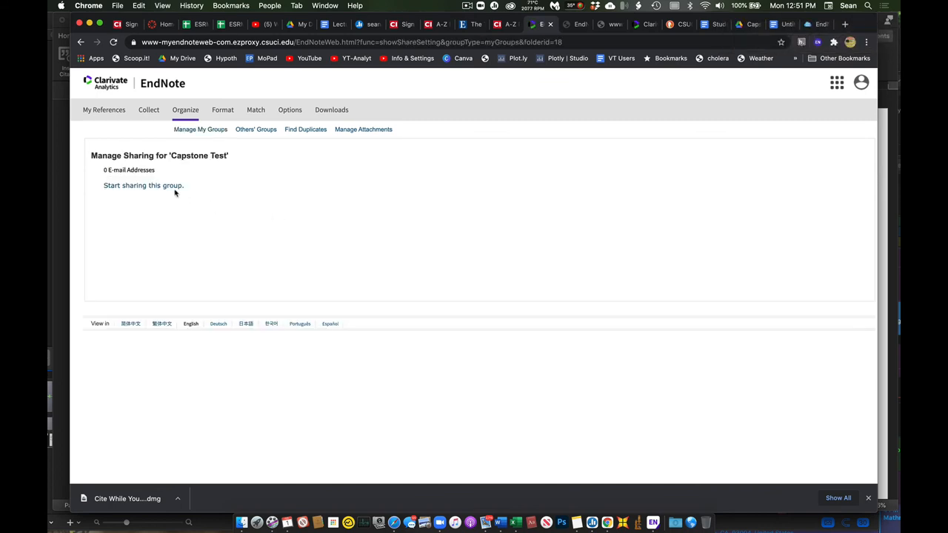
pyautogui.click(142, 185)
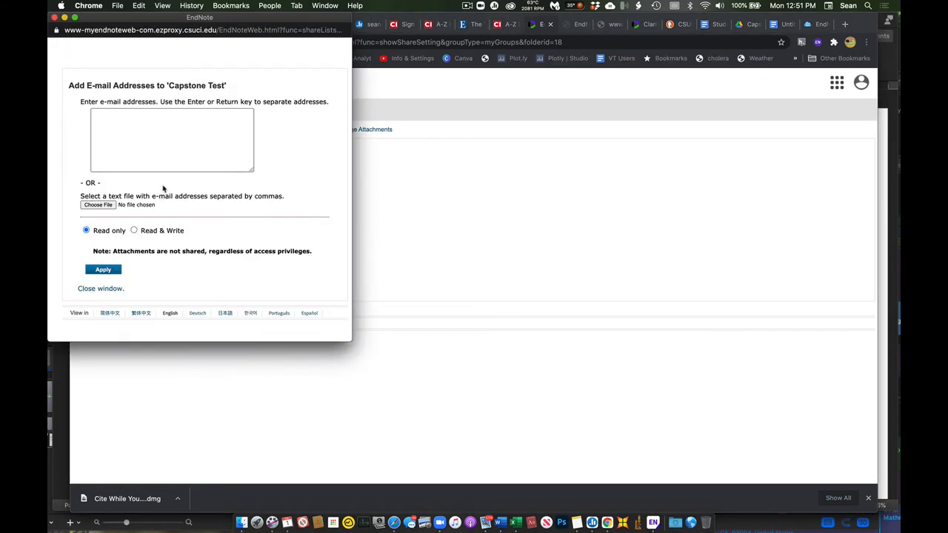
pyautogui.click(172, 140)
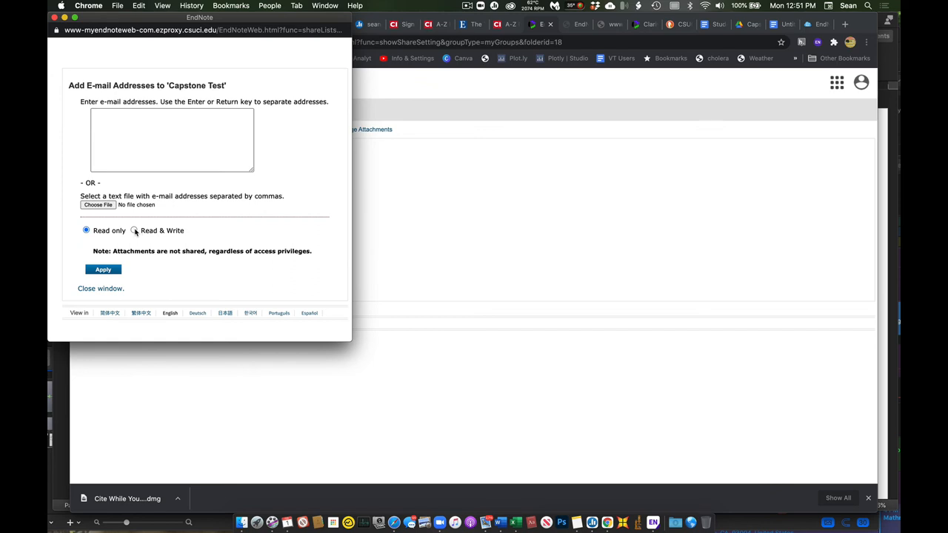
pyautogui.click(135, 231)
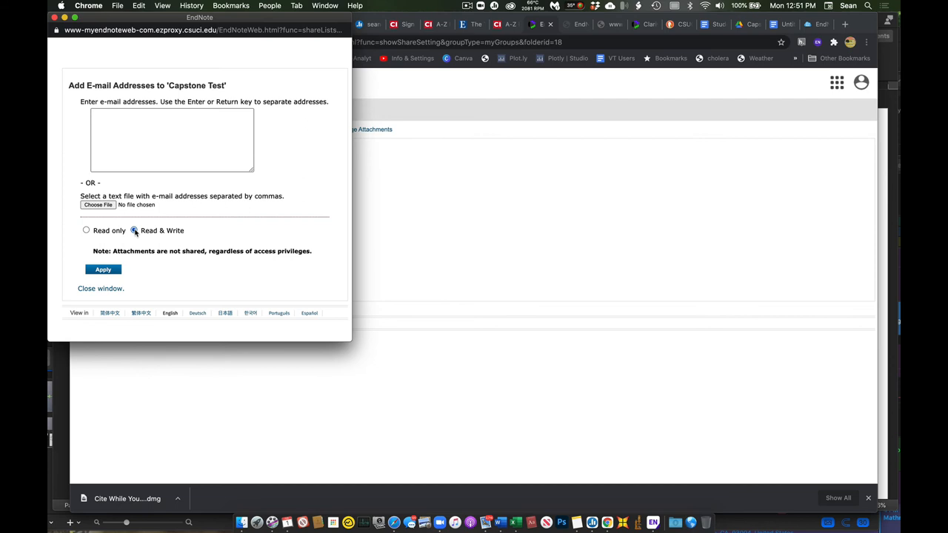
pyautogui.click(103, 269)
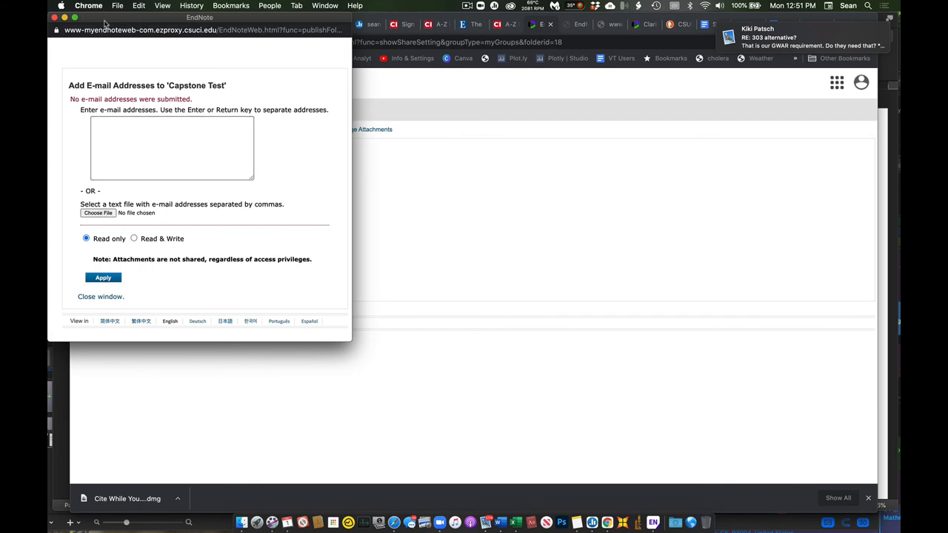
pyautogui.click(100, 296)
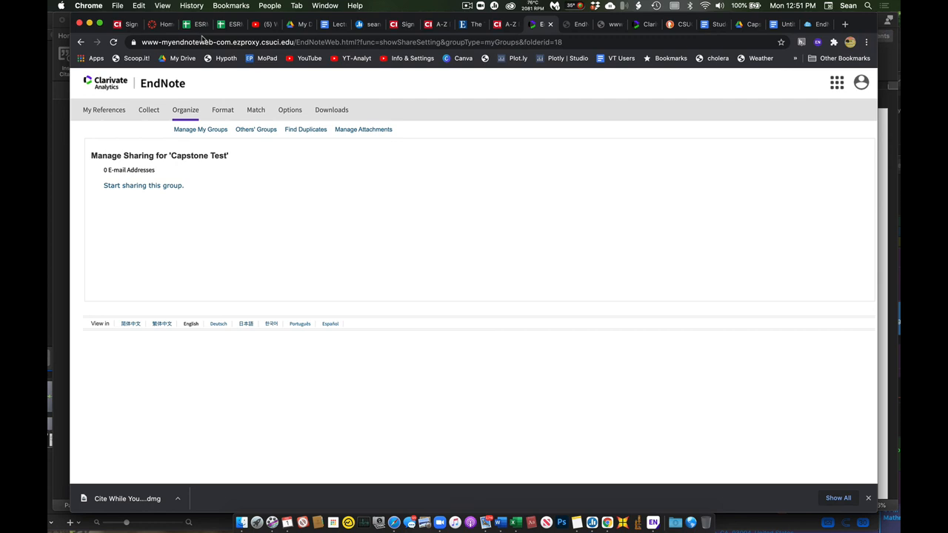
pyautogui.moveTo(467, 474)
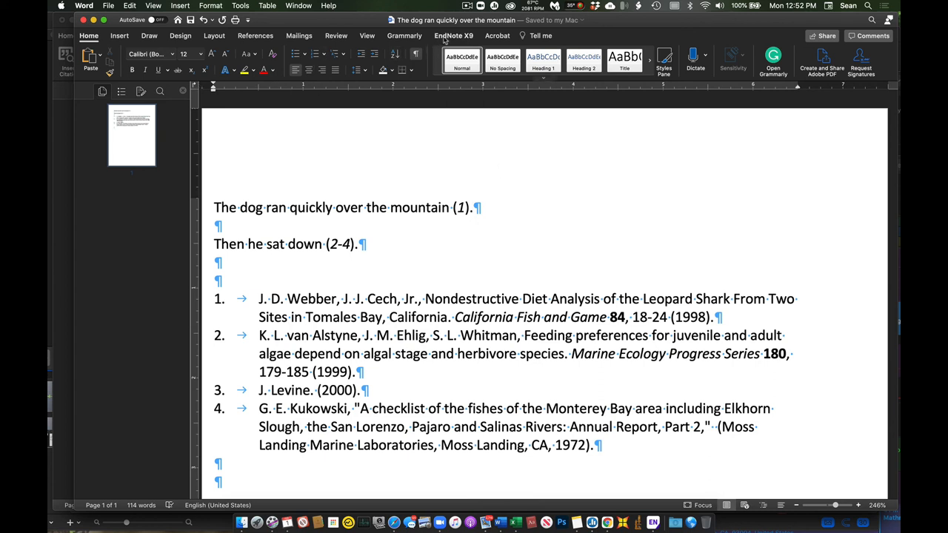
# Open Insert Citation from the EndNote X9 tab and inspect the Search collection dropdown
pyautogui.click(453, 36)
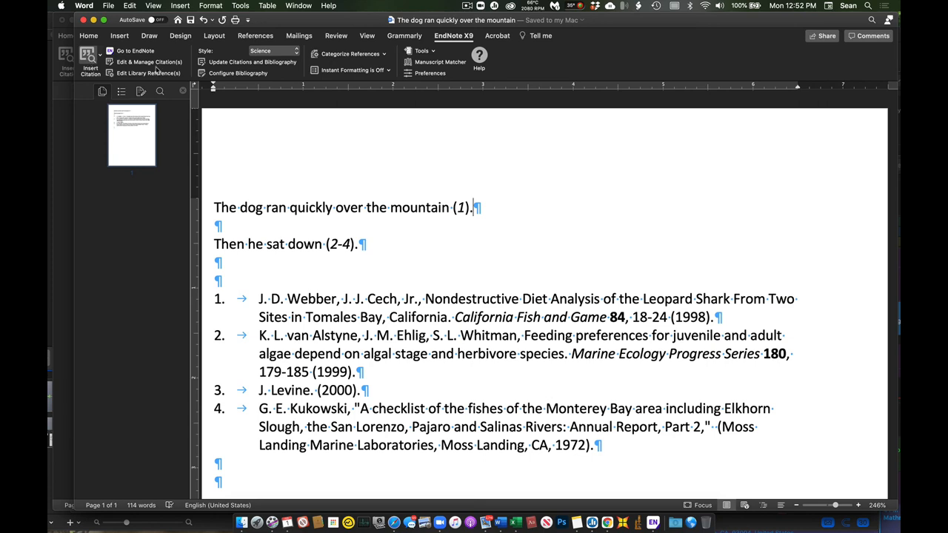
pyautogui.click(91, 60)
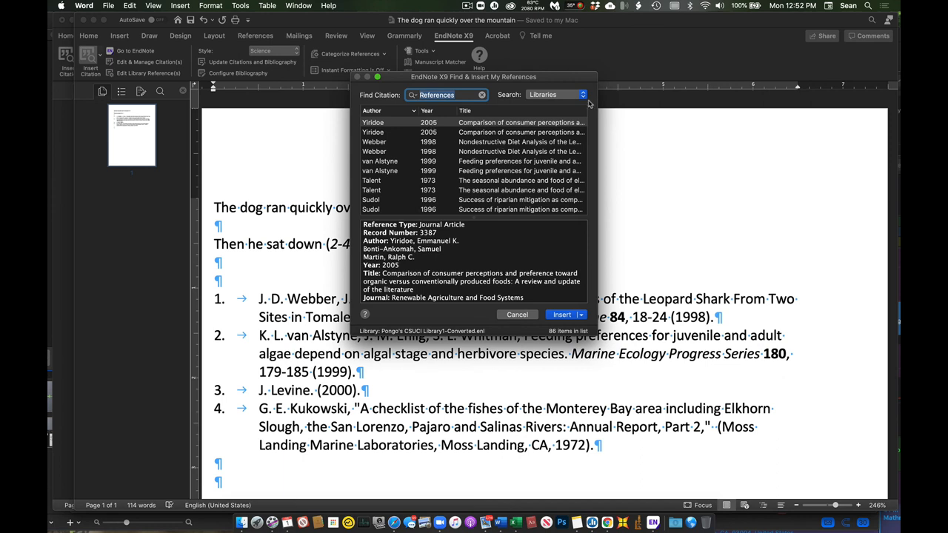
pyautogui.moveTo(567, 99)
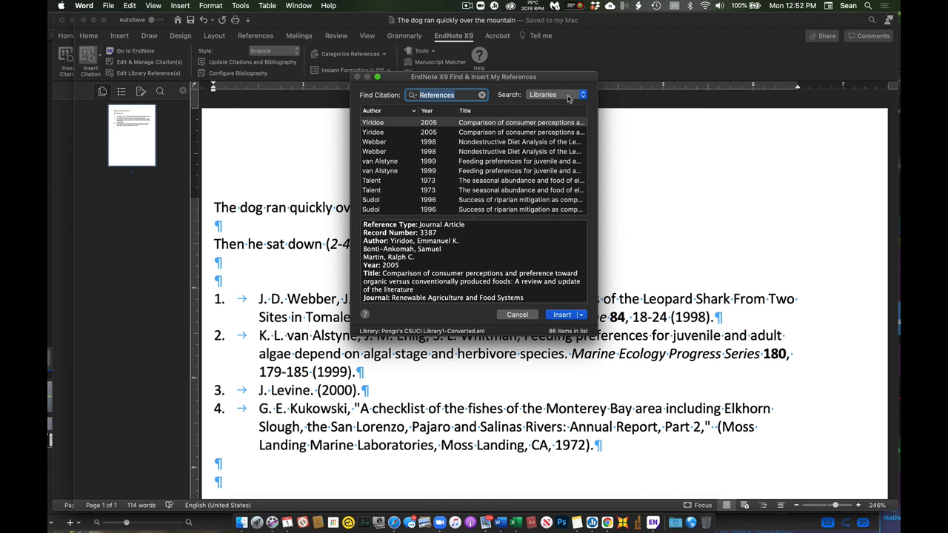
pyautogui.click(555, 94)
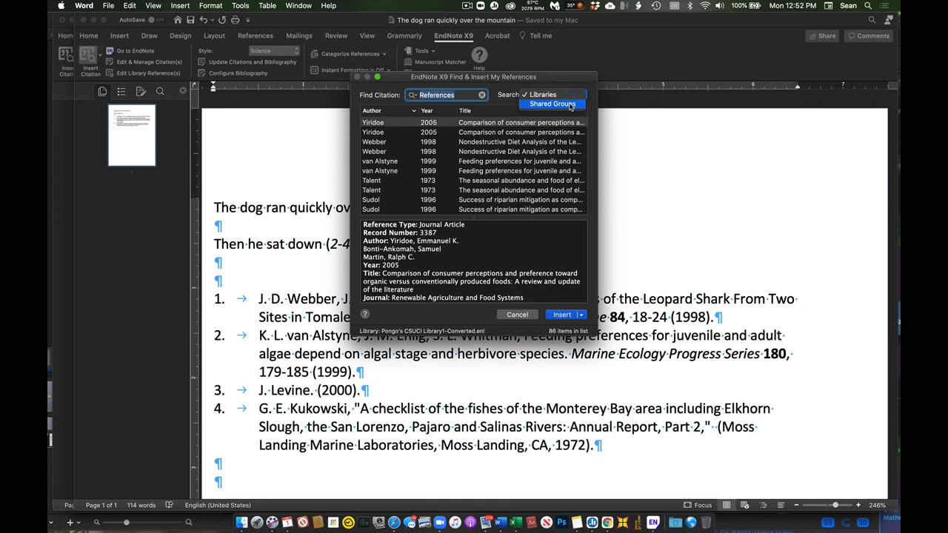
pyautogui.click(556, 95)
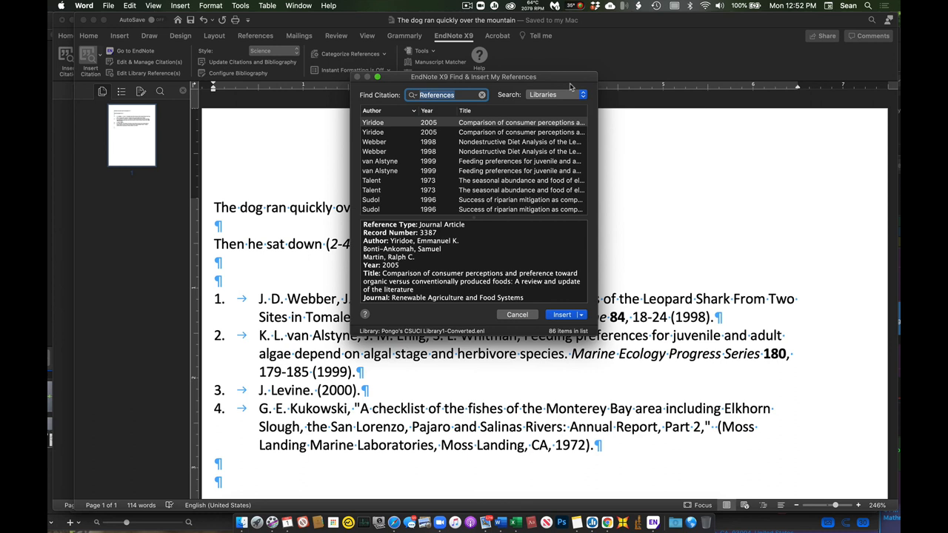
pyautogui.moveTo(521, 287)
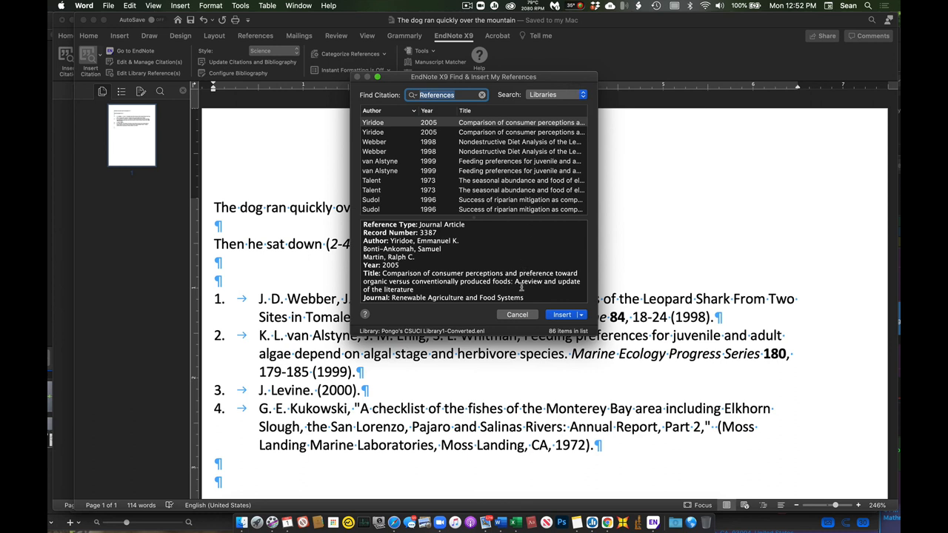